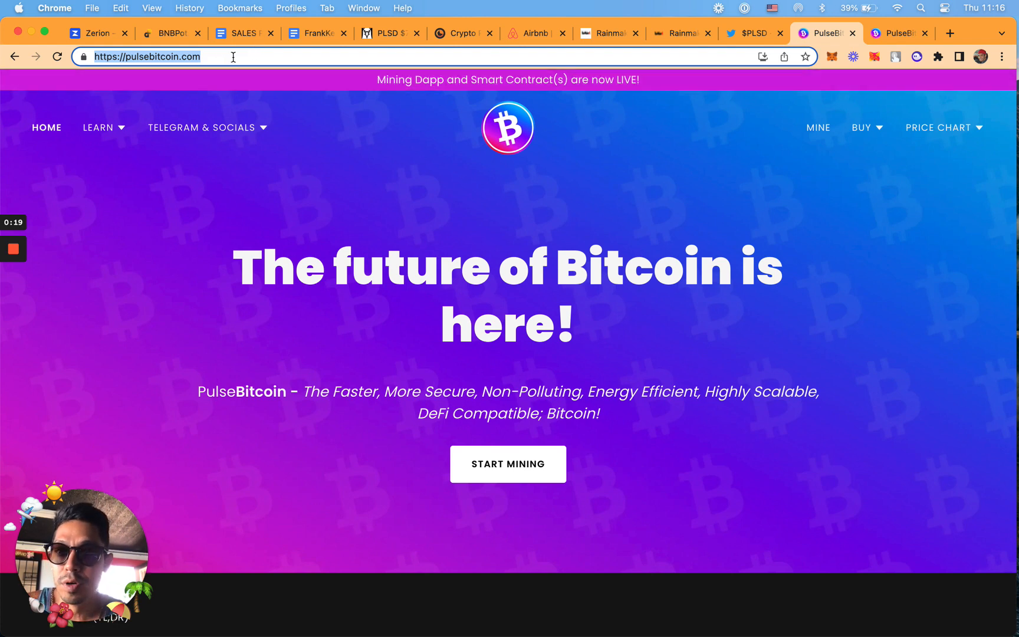
mouse_move(507, 463)
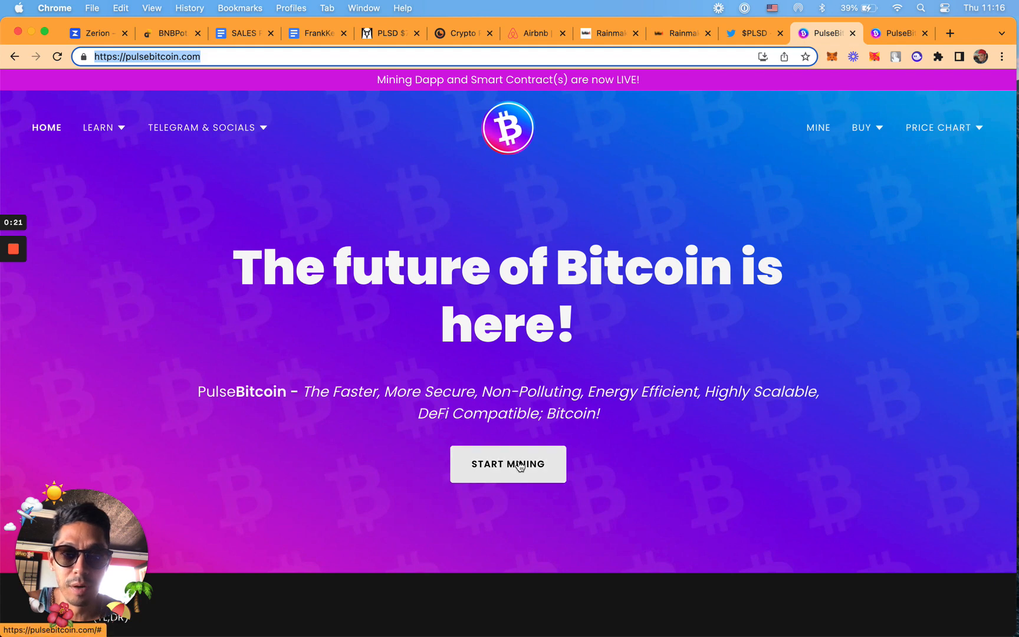
Step: Start the mining dApp and review the connected wallet's options before dismissing them
click(507, 463)
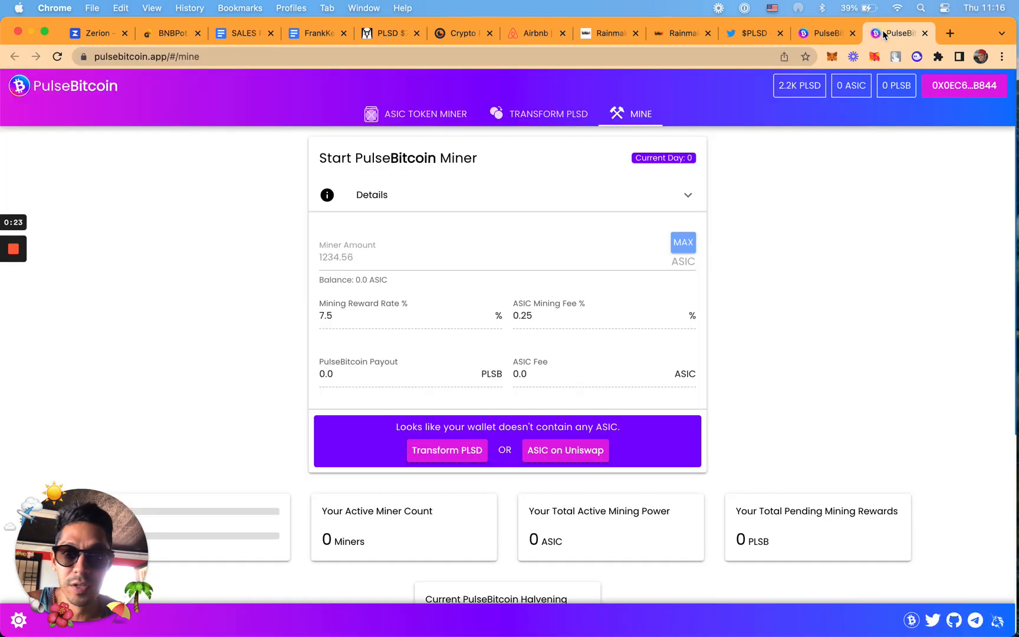
mouse_move(901, 187)
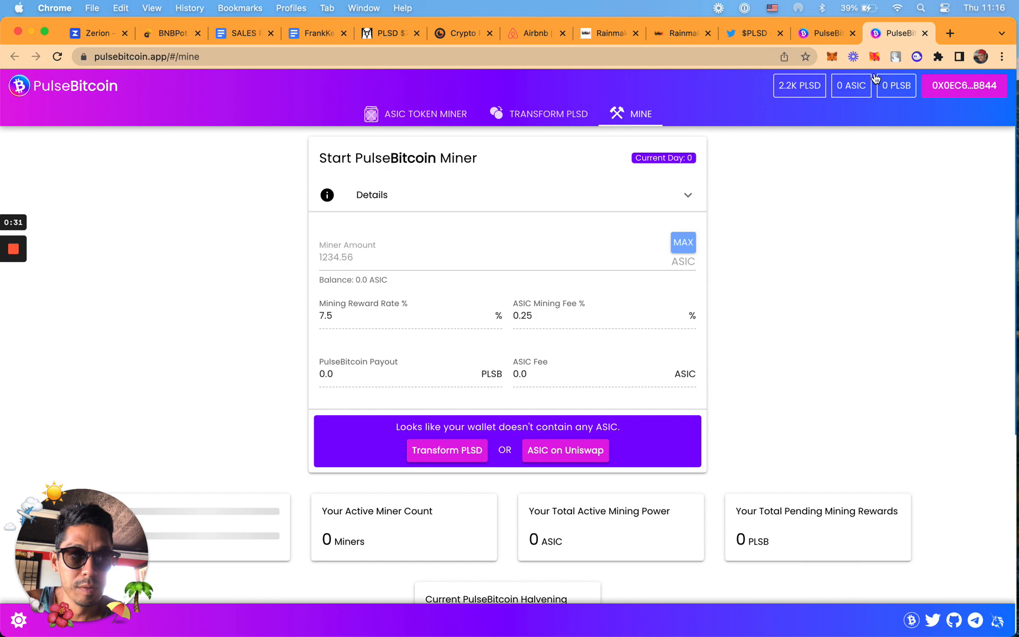
click(964, 85)
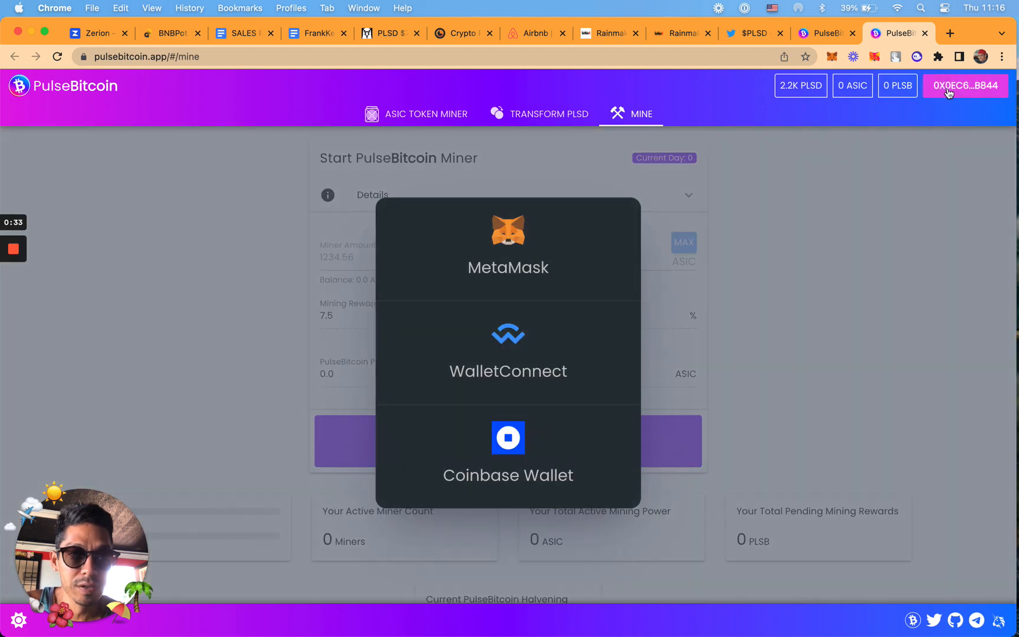
click(507, 247)
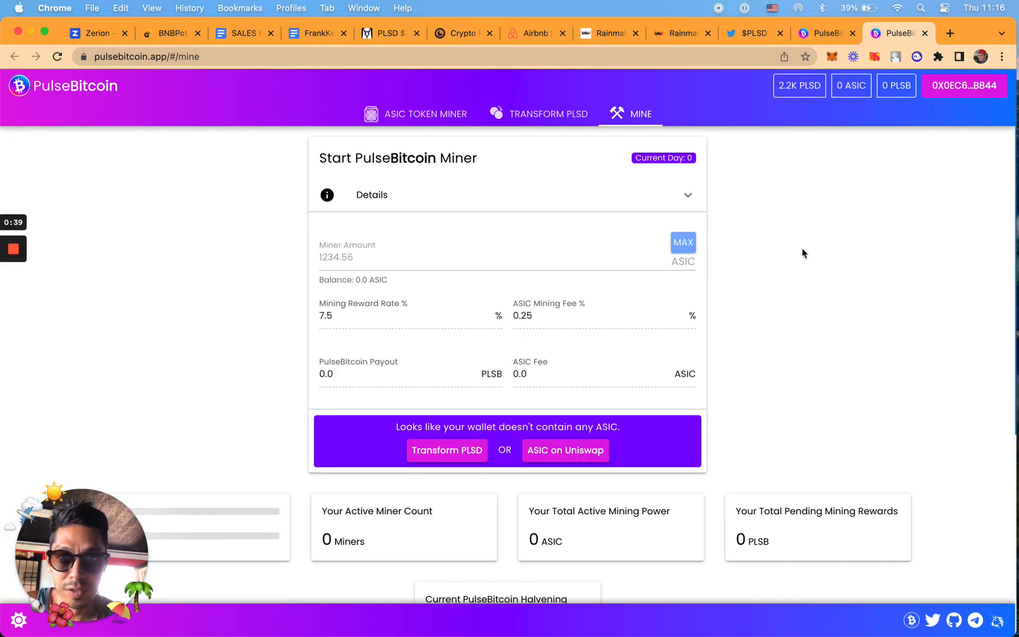
mouse_move(798, 85)
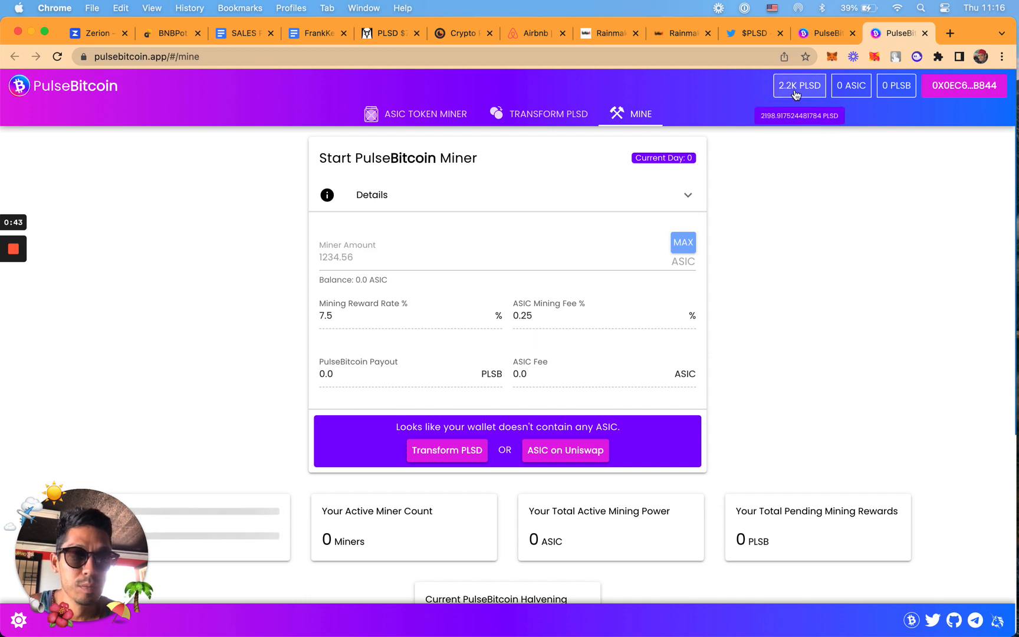
mouse_move(802, 221)
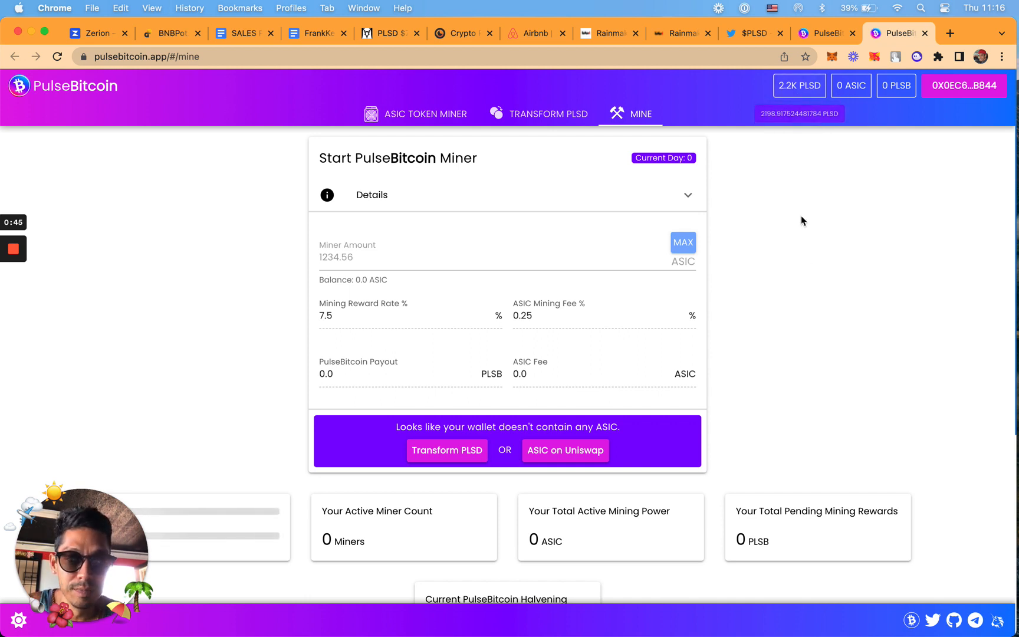
Step: Check the Active Miners table, confirming no ASIC balance and no active miners
scroll(down, 3)
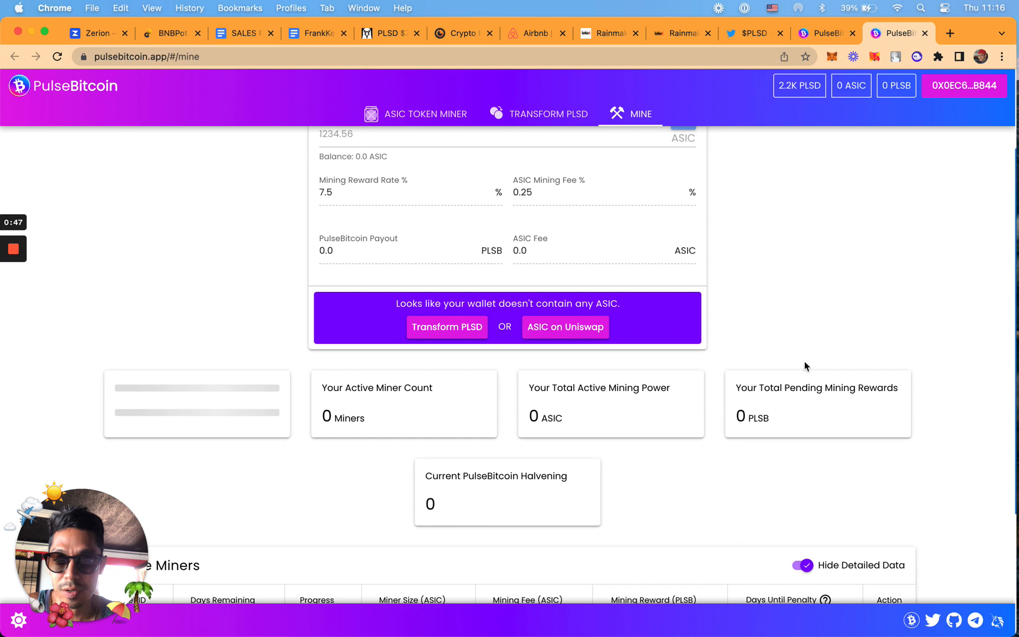
scroll(down, 3)
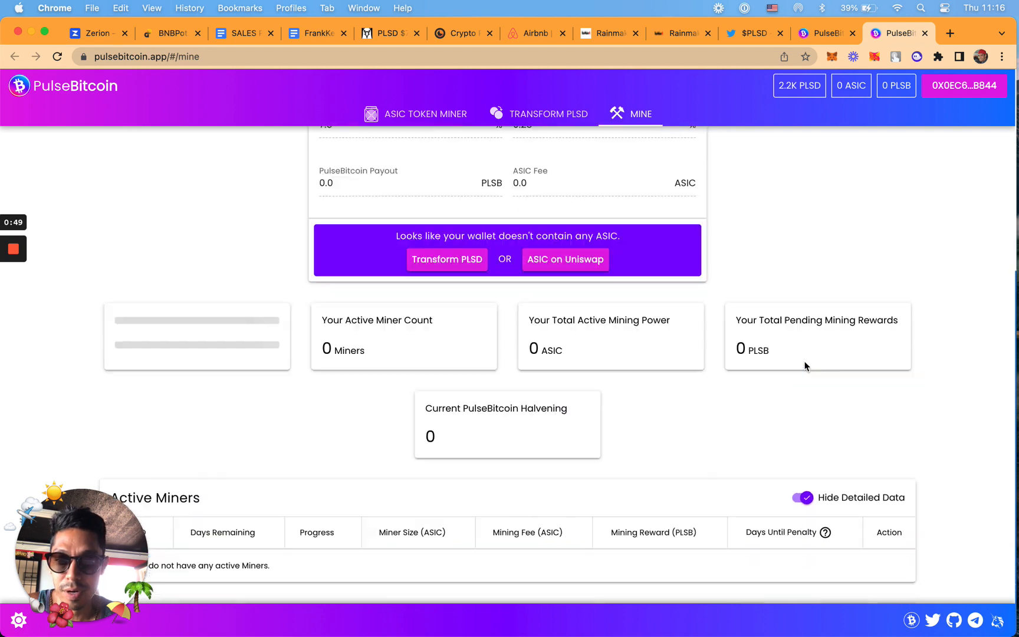
scroll(up, 3)
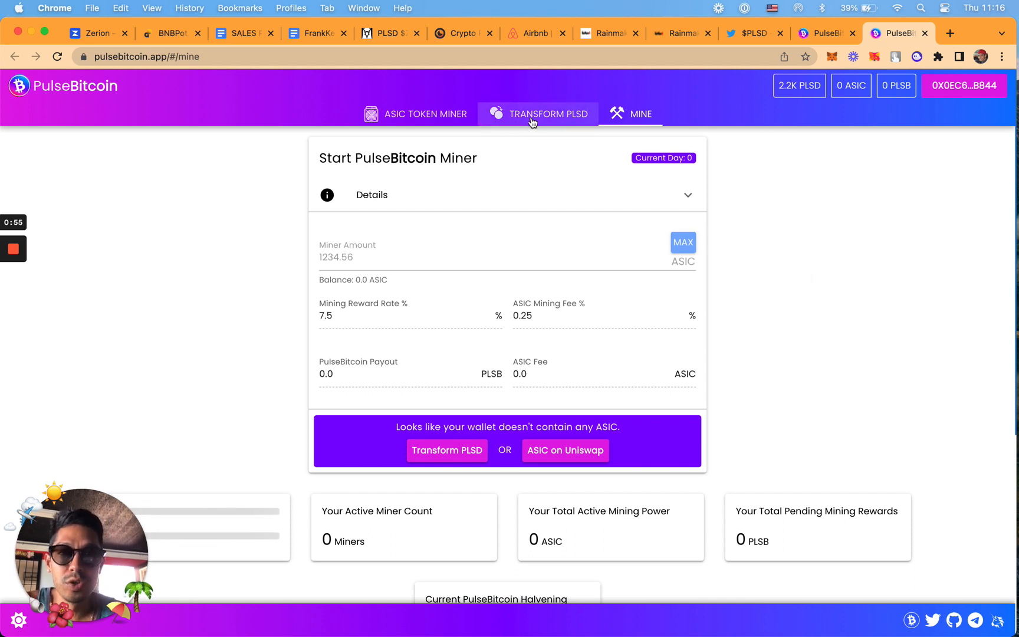
Step: On Transform PLSD, fill the max balance then replace the amount with 1200 PLSD (~6K ASIC)
click(538, 113)
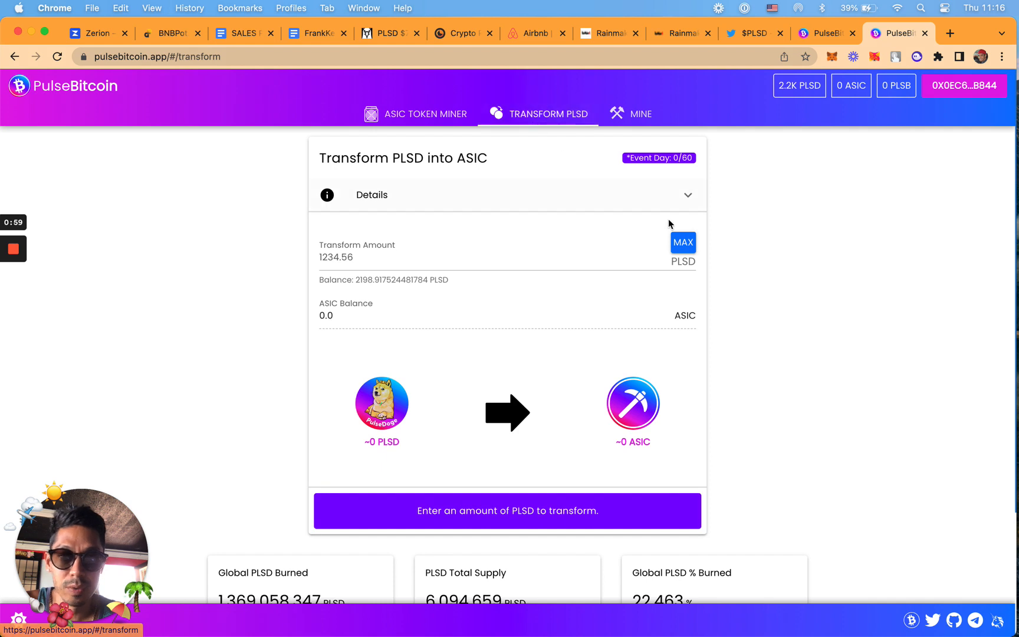
click(682, 241)
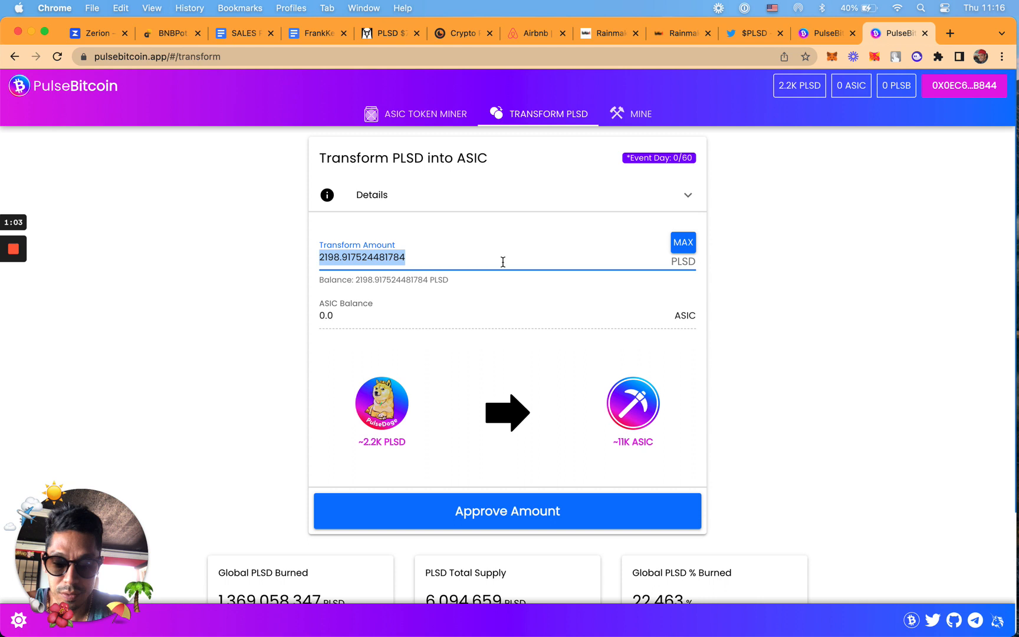
text(15)
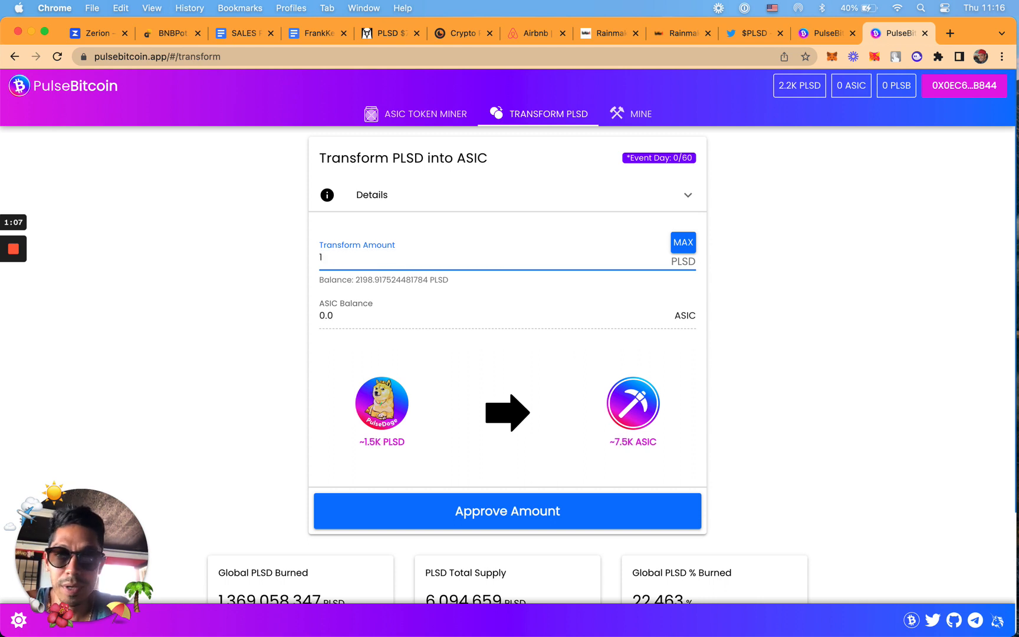
text(00)
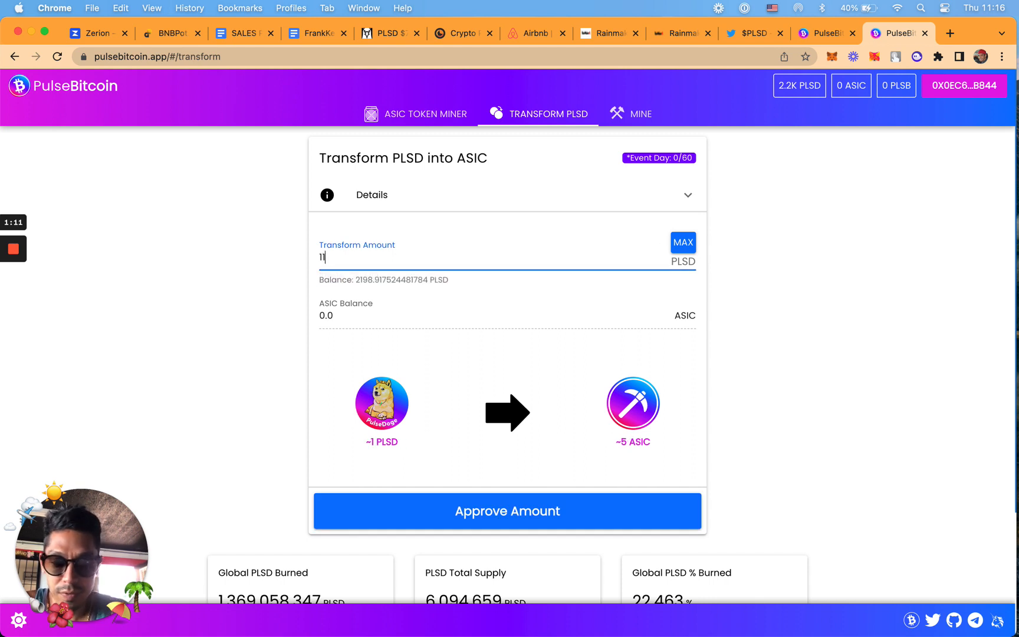
text(00)
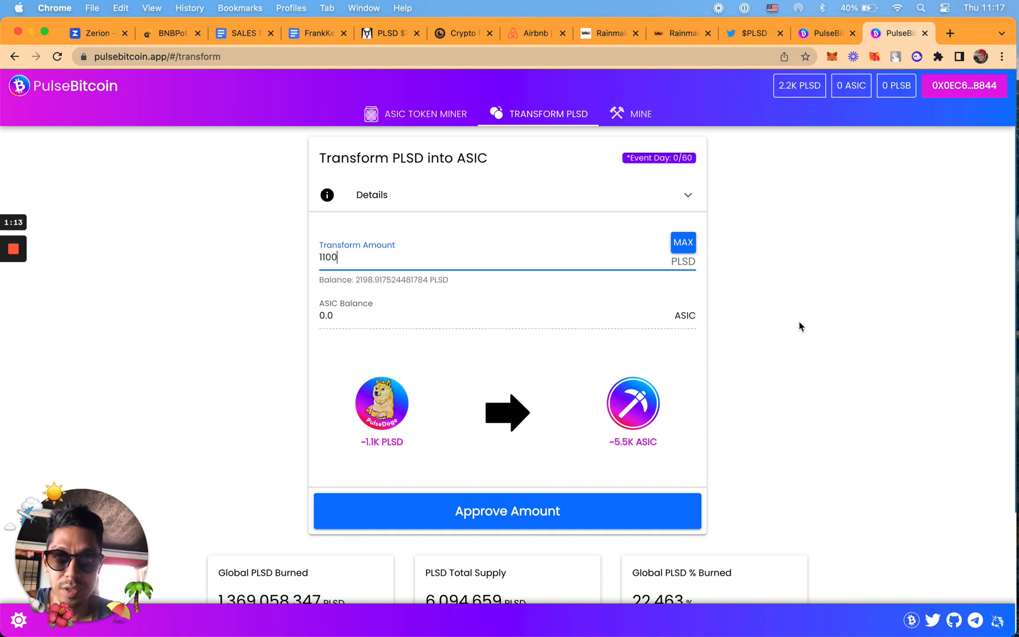
mouse_move(418, 260)
text(12)
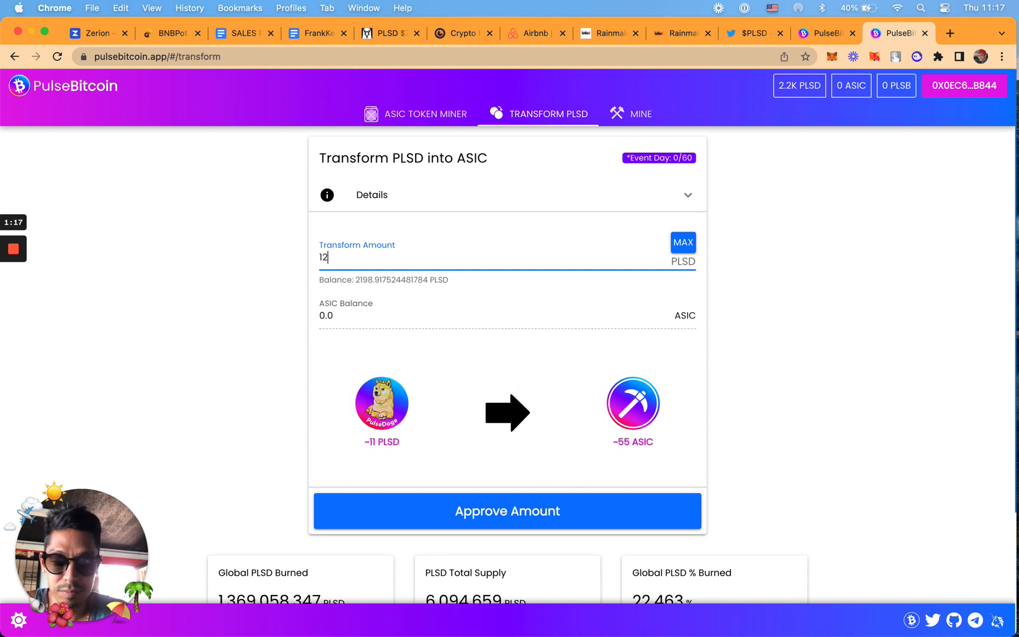
text(00)
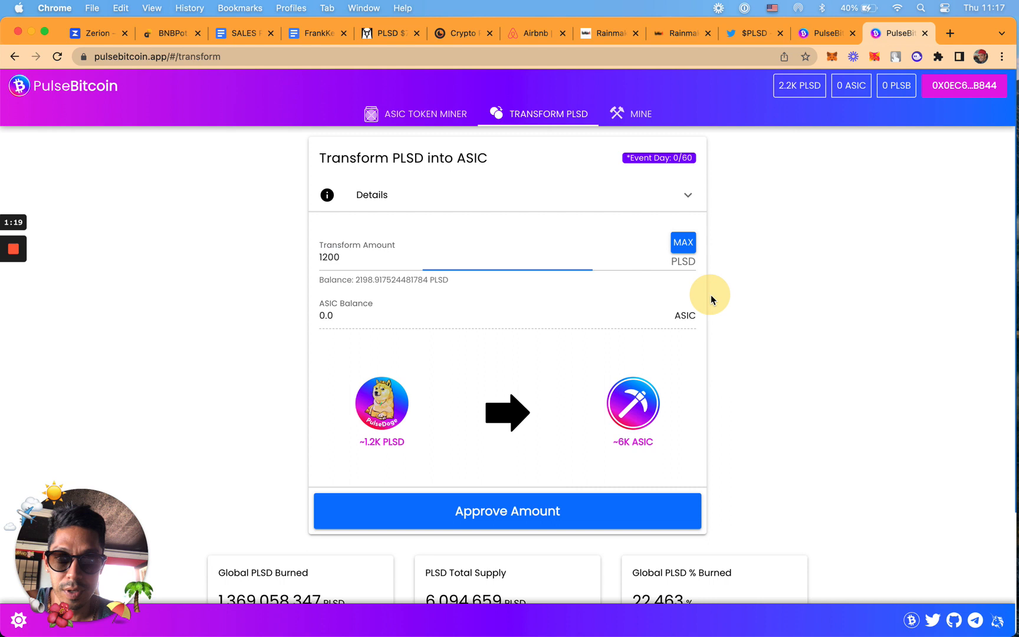
scroll(up, 3)
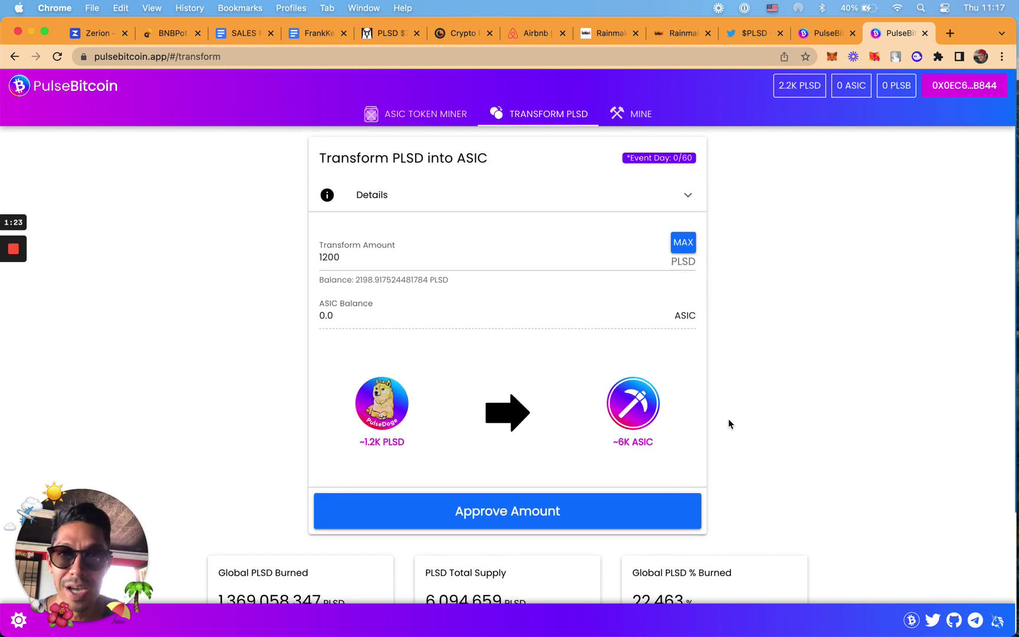
mouse_move(515, 513)
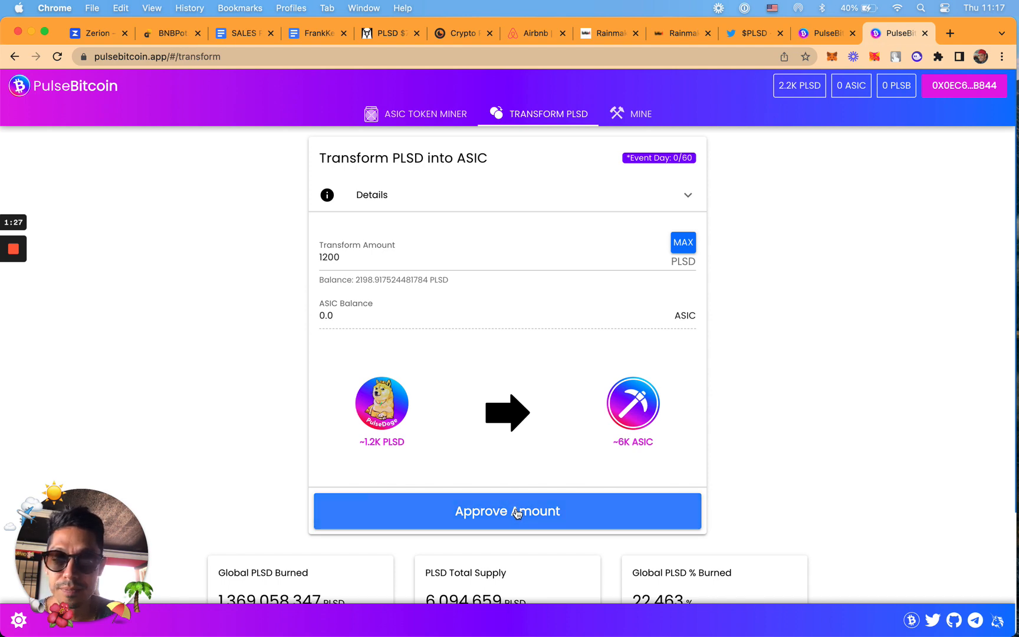
Step: Approve the contract to spend 1200 PLSD via MetaMask and acknowledge the success message
click(507, 511)
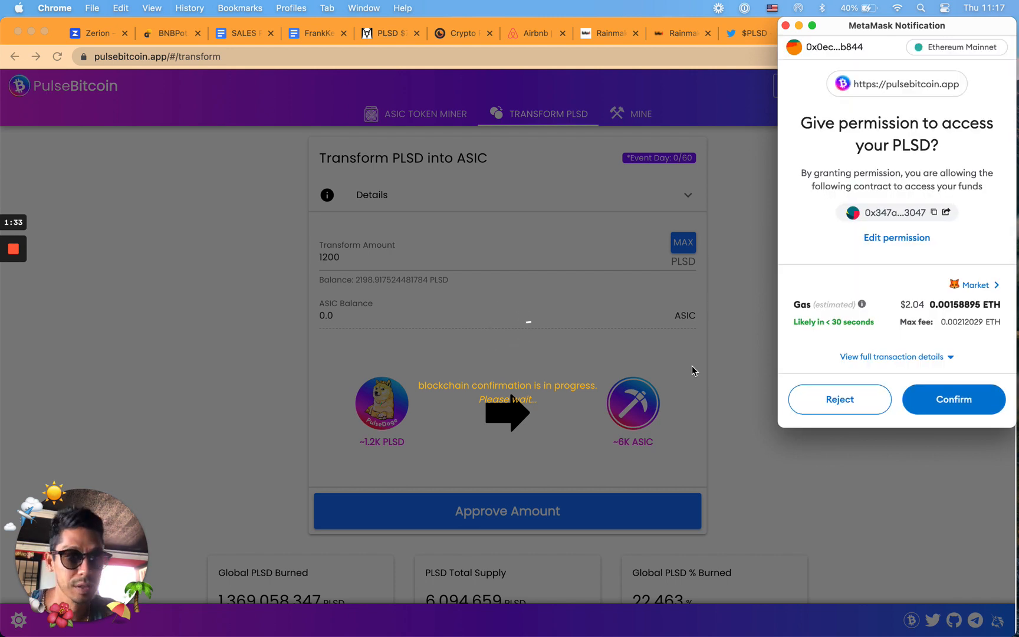
click(952, 399)
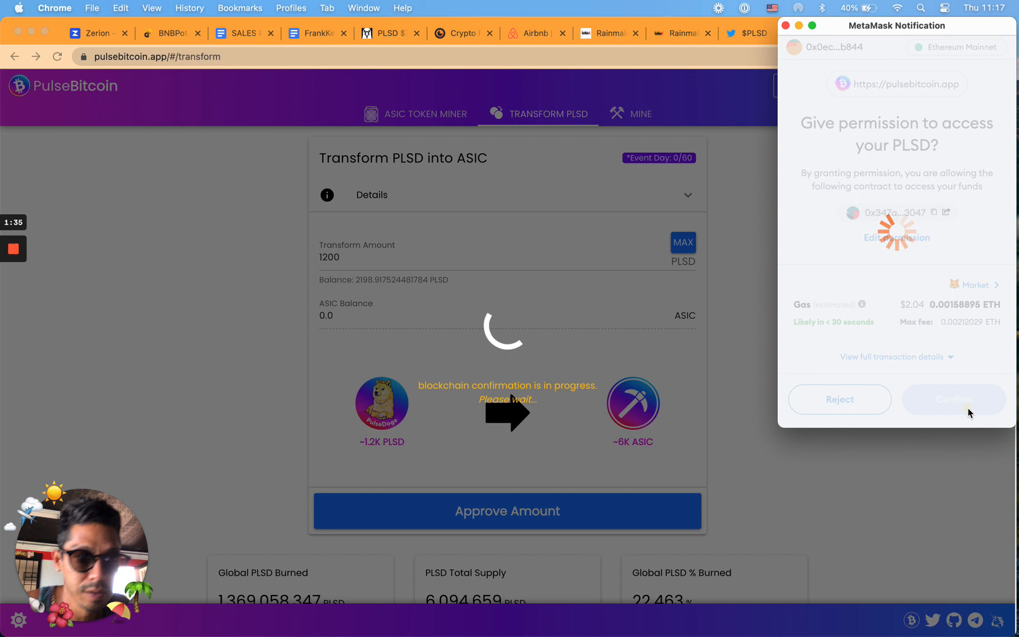
click(953, 398)
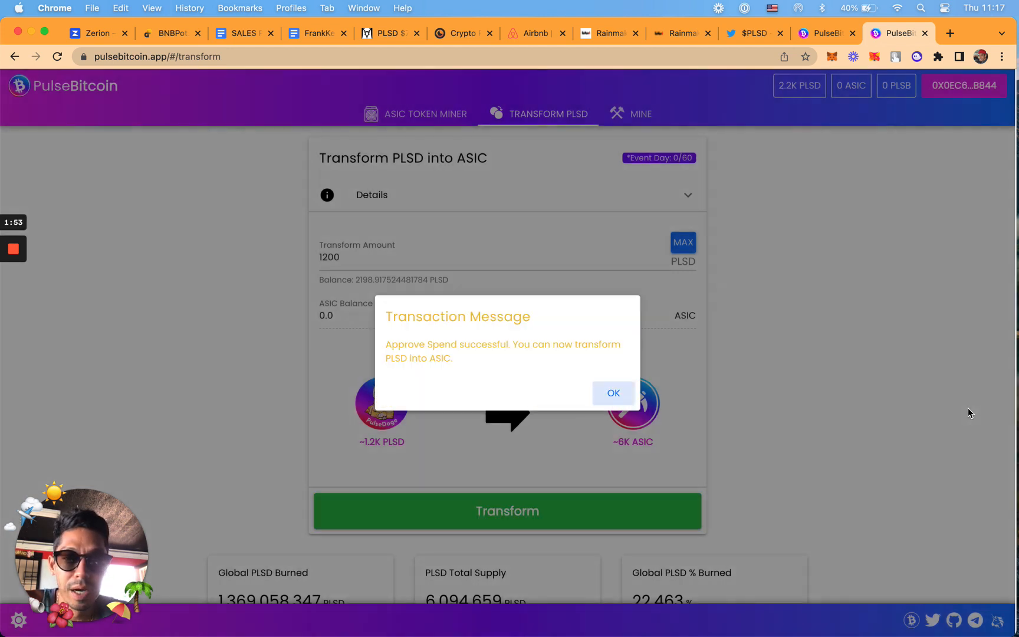
mouse_move(831, 380)
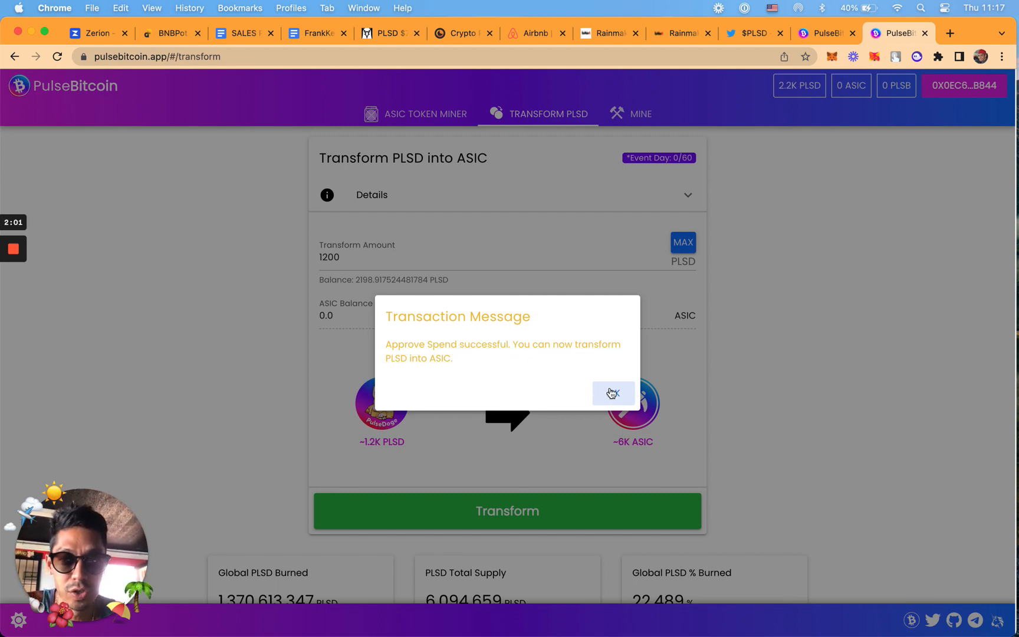
click(612, 393)
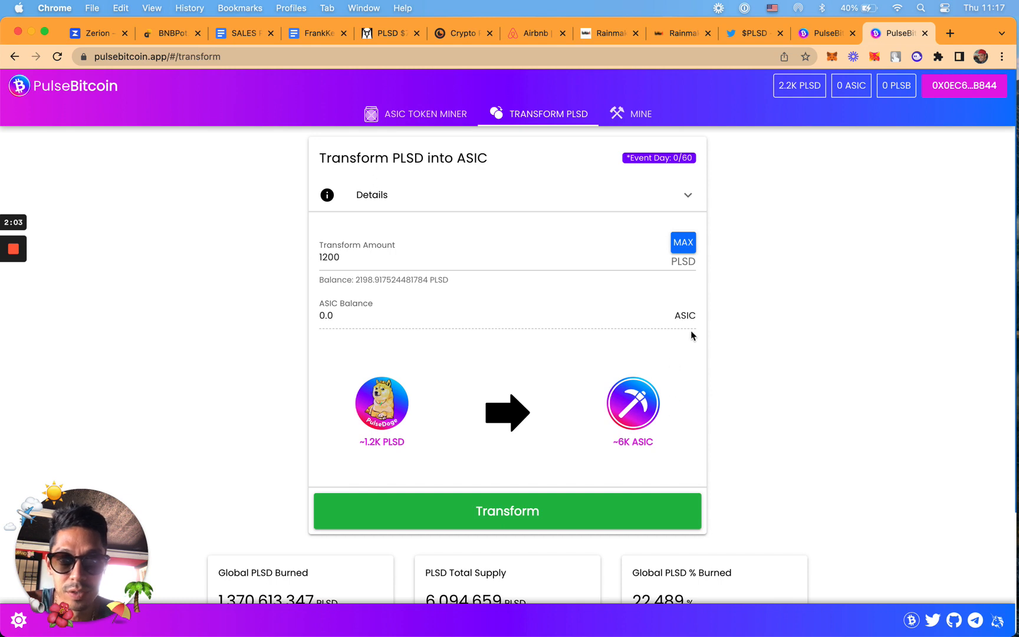
mouse_move(570, 351)
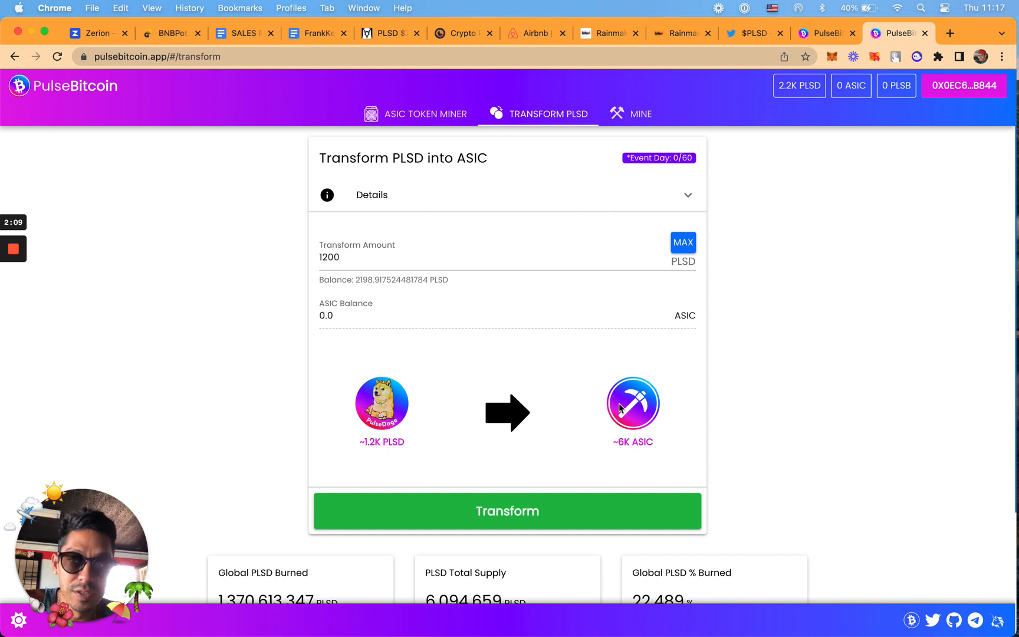
mouse_move(596, 367)
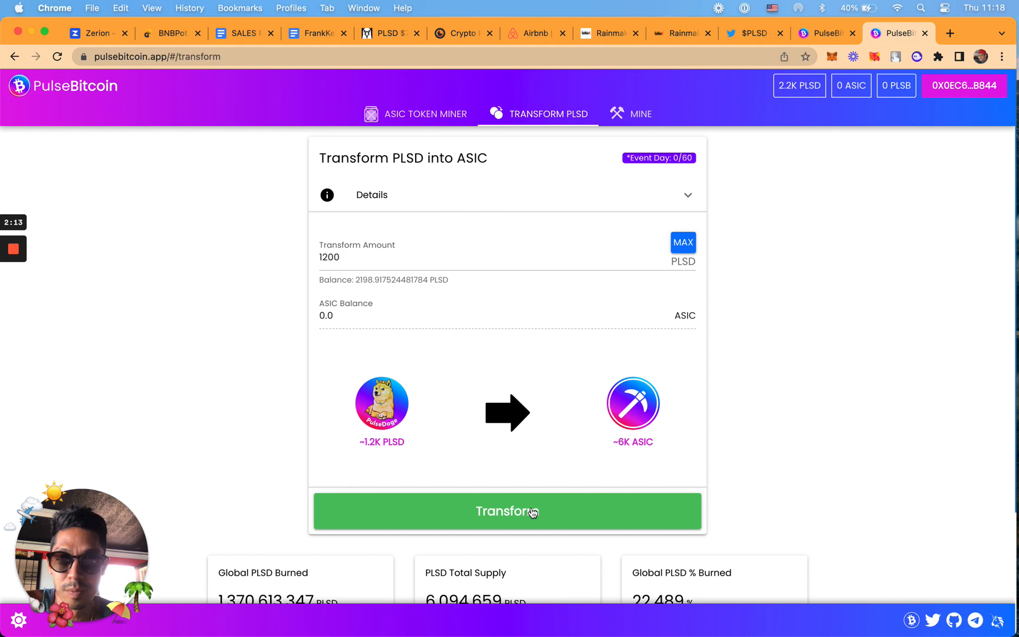
Step: Reject the 1200 PLSD transform in the wallet and set the amount to 2000 PLSD (~10K ASIC)
click(507, 511)
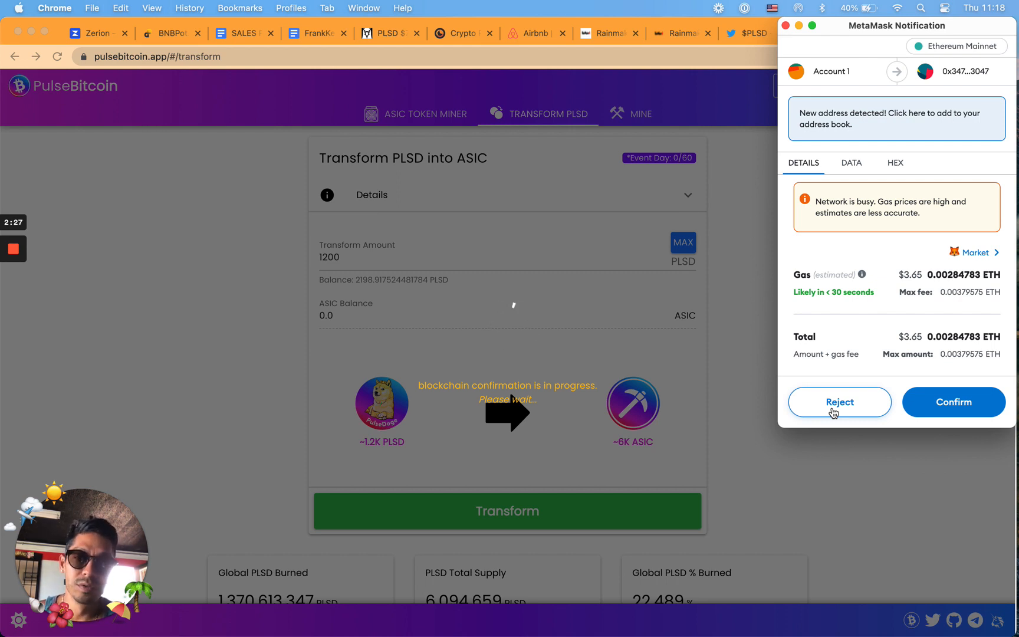
click(839, 402)
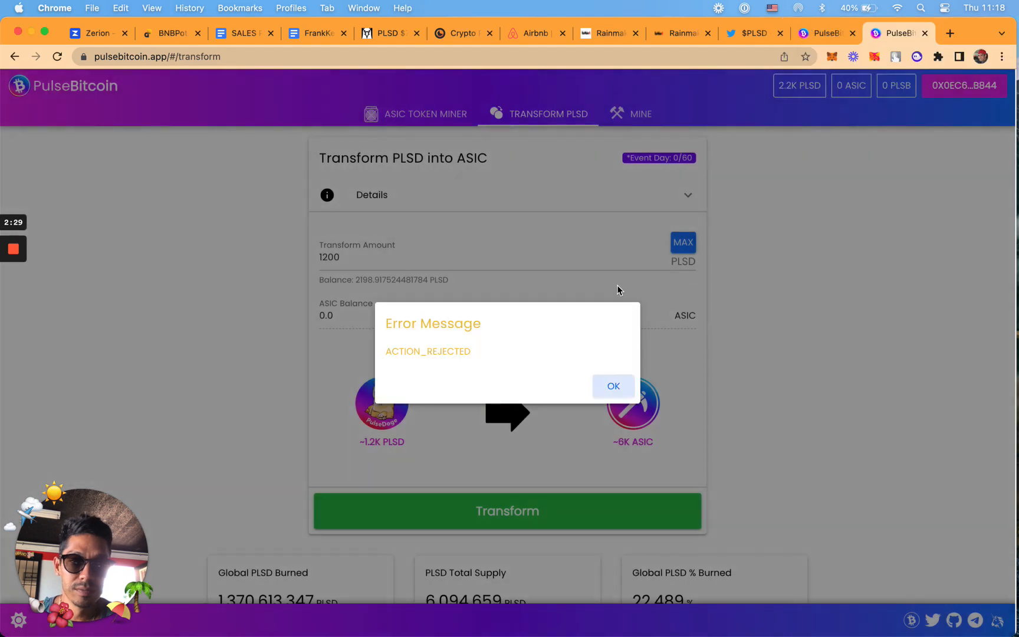
click(612, 386)
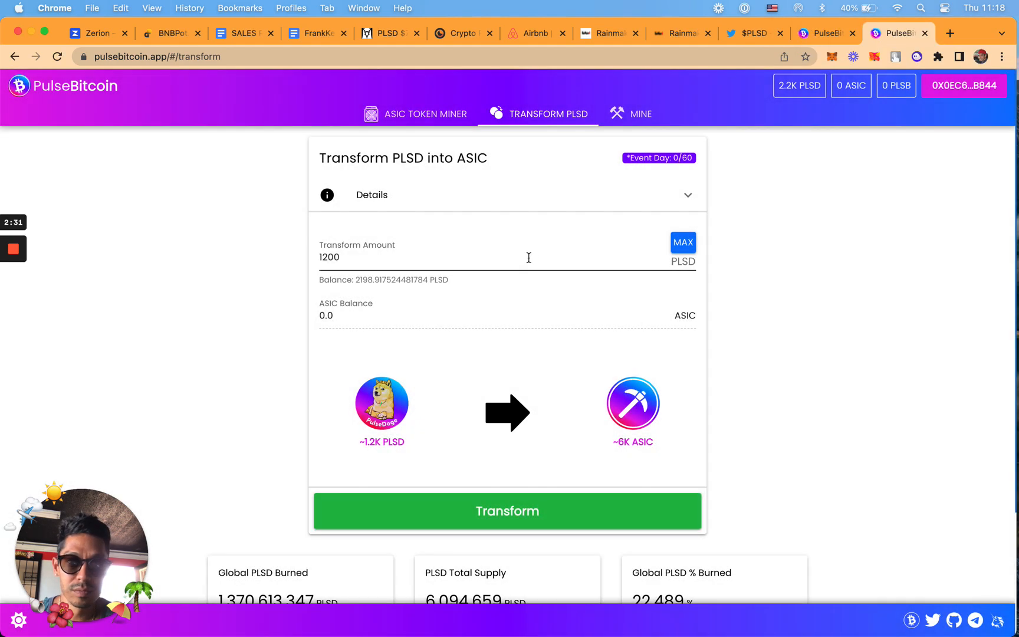
text(2000)
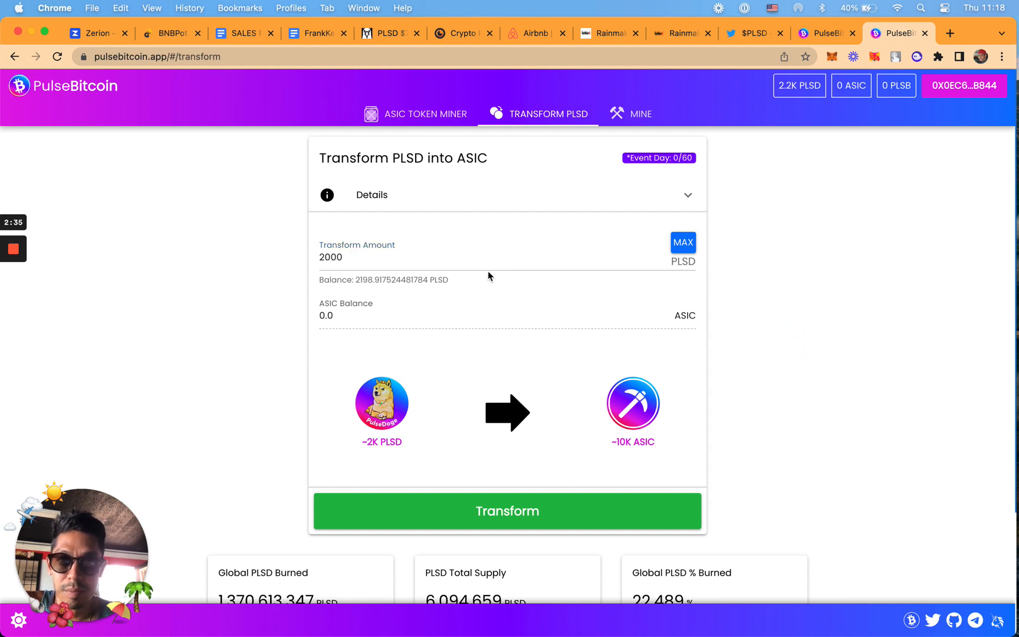
mouse_move(474, 381)
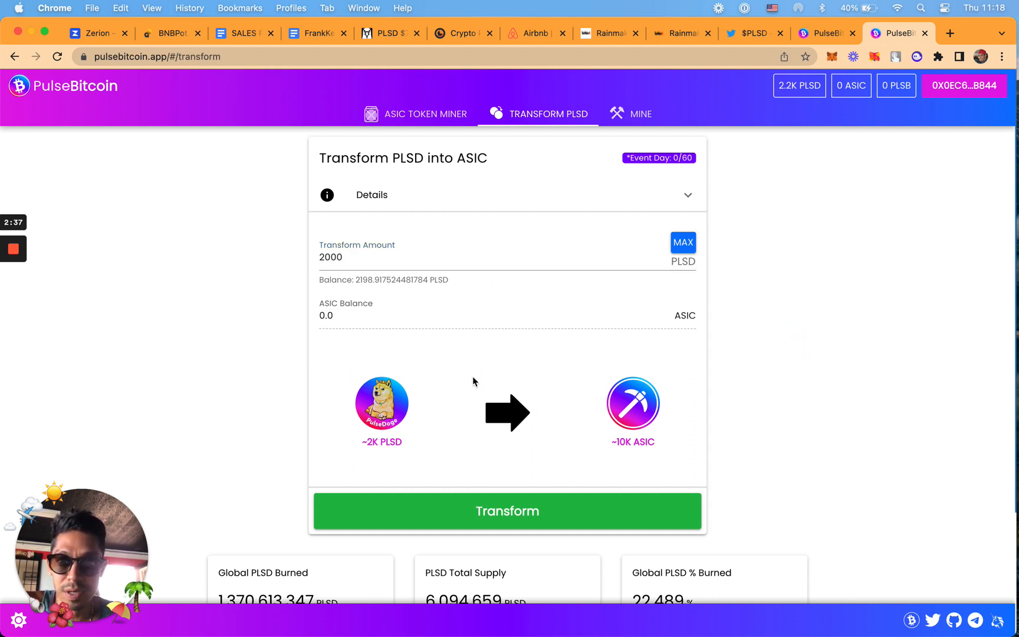
Step: Transform 2000 PLSD into 10,000 ASIC, confirming in MetaMask and acknowledging success
click(507, 510)
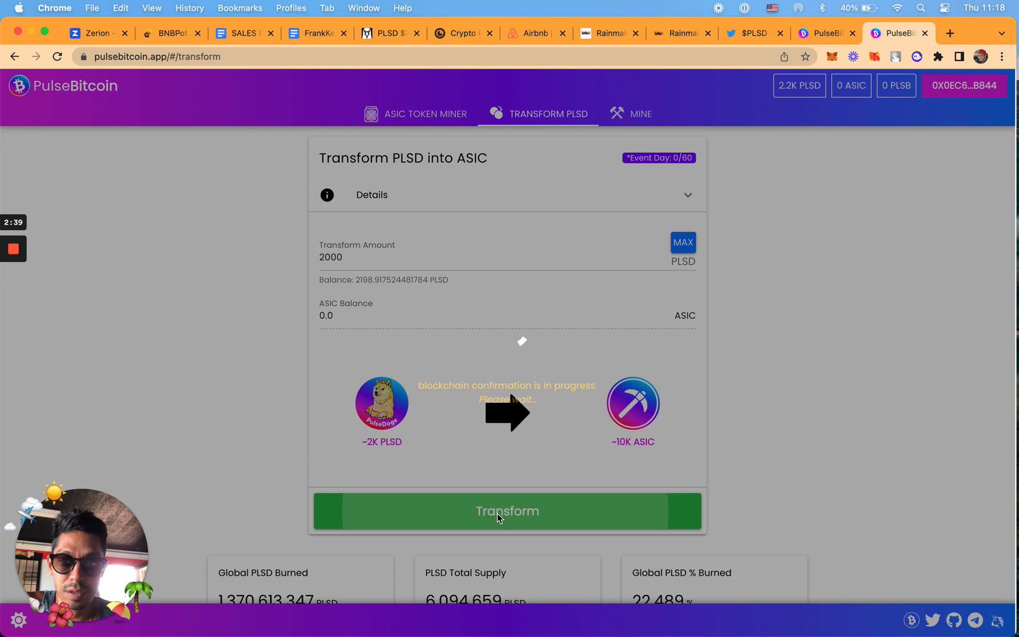
click(507, 510)
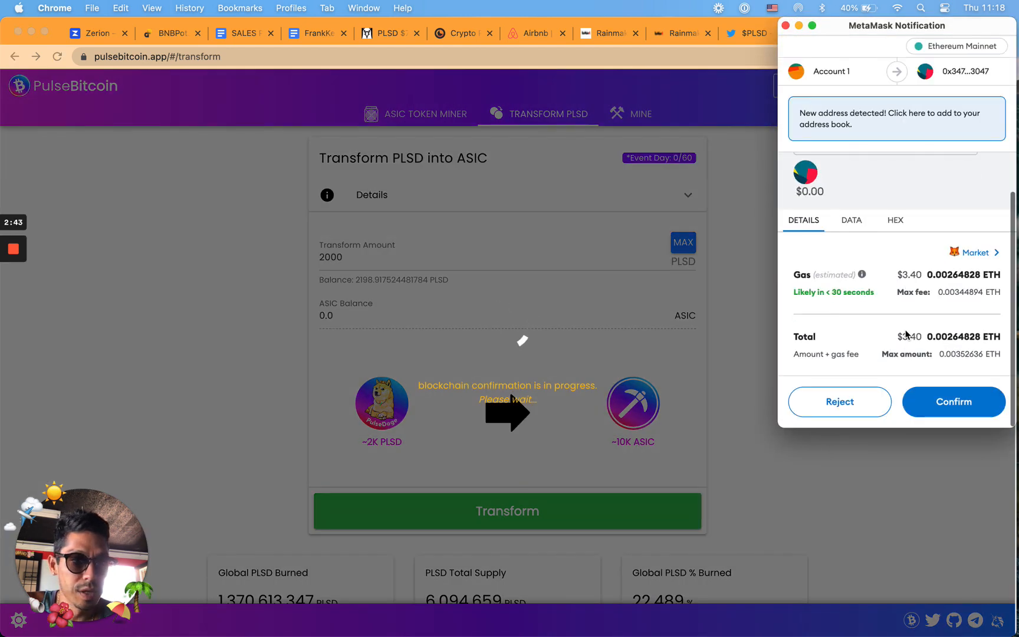
click(953, 402)
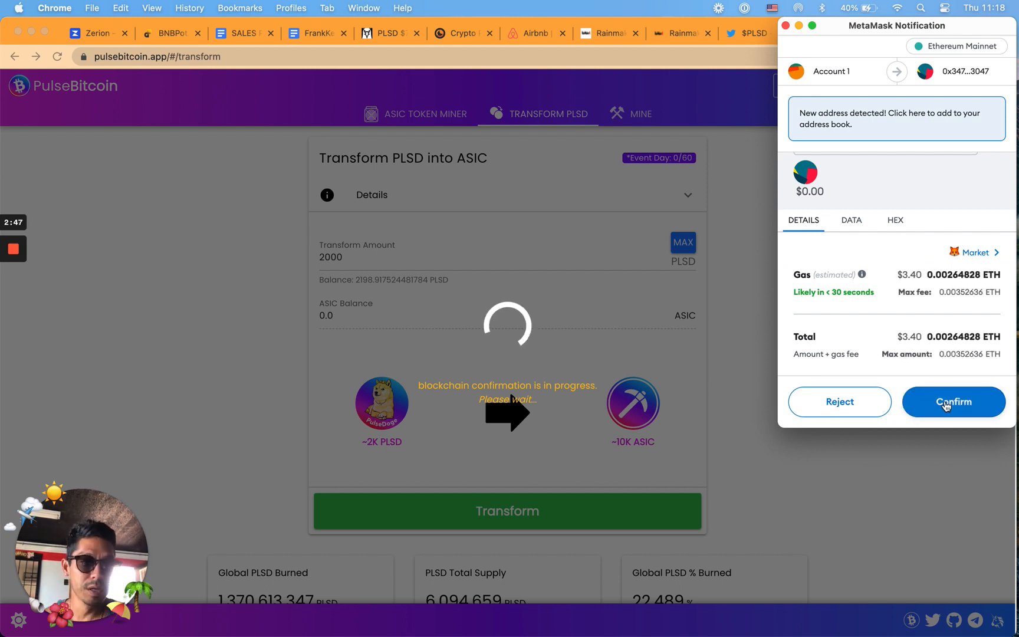
click(953, 401)
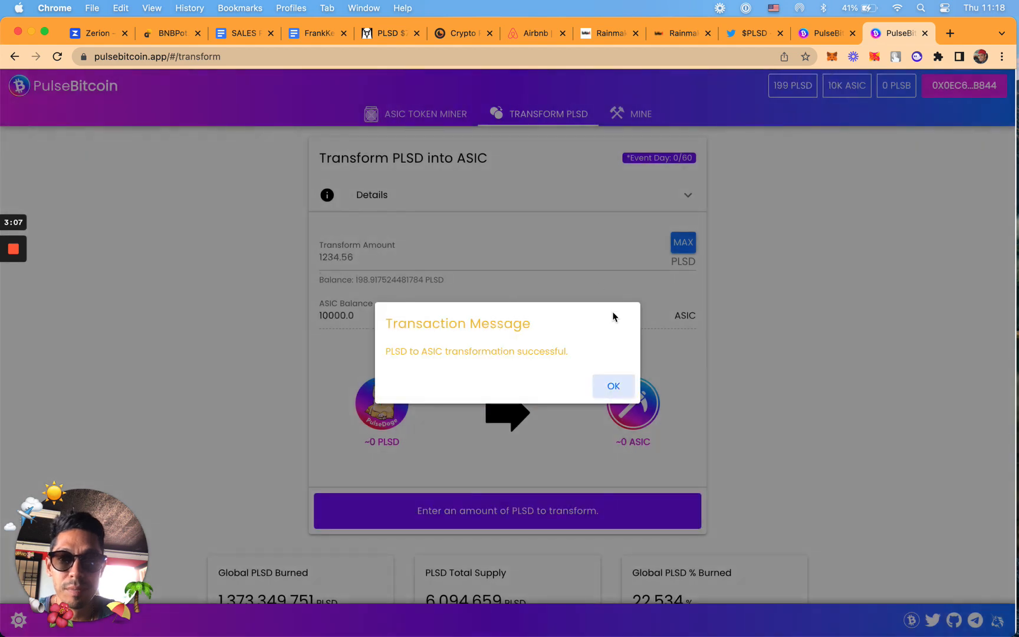
click(612, 385)
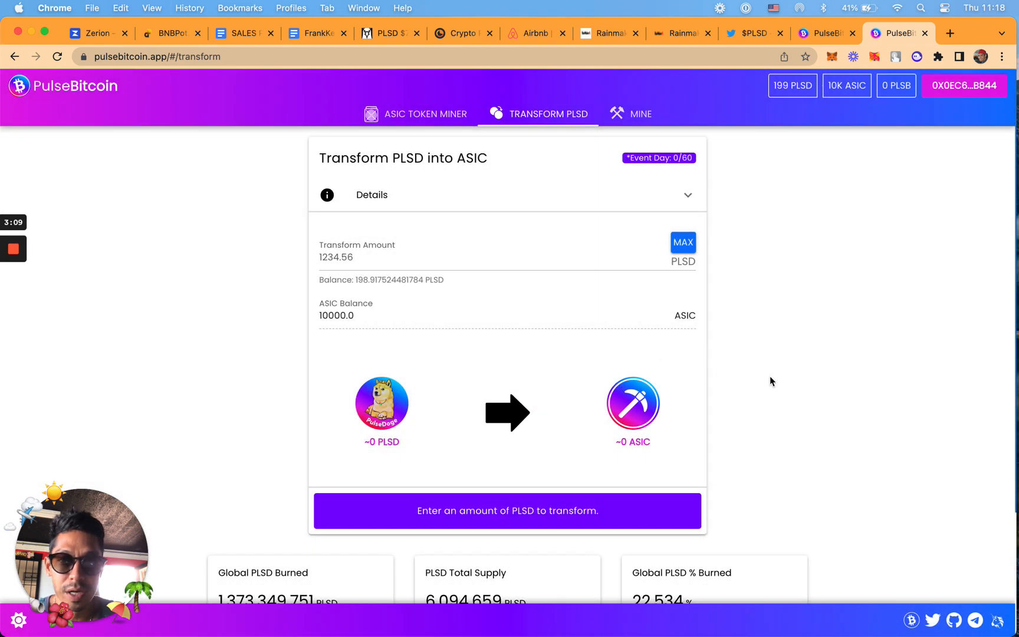
double_click(336, 314)
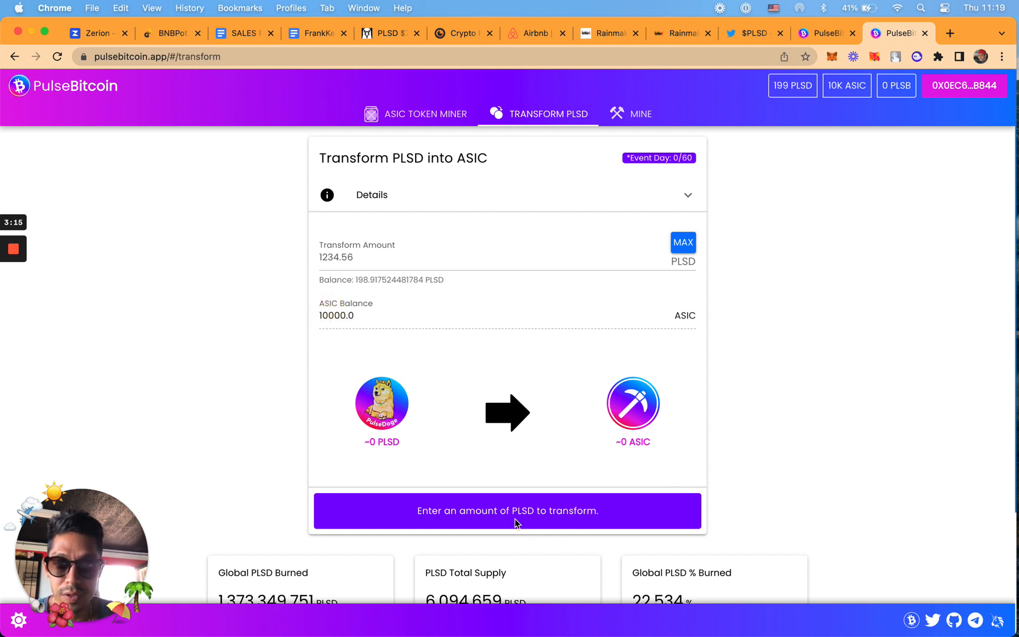
mouse_move(544, 108)
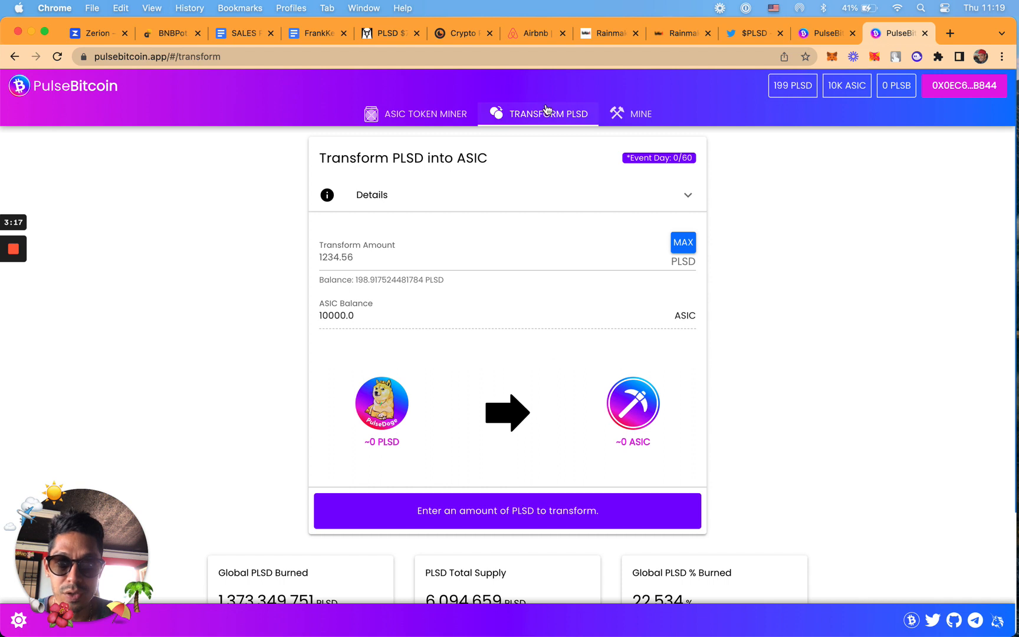
Step: On the Mine page enter the full 10,000 ASIC and approve its spending in MetaMask
click(630, 113)
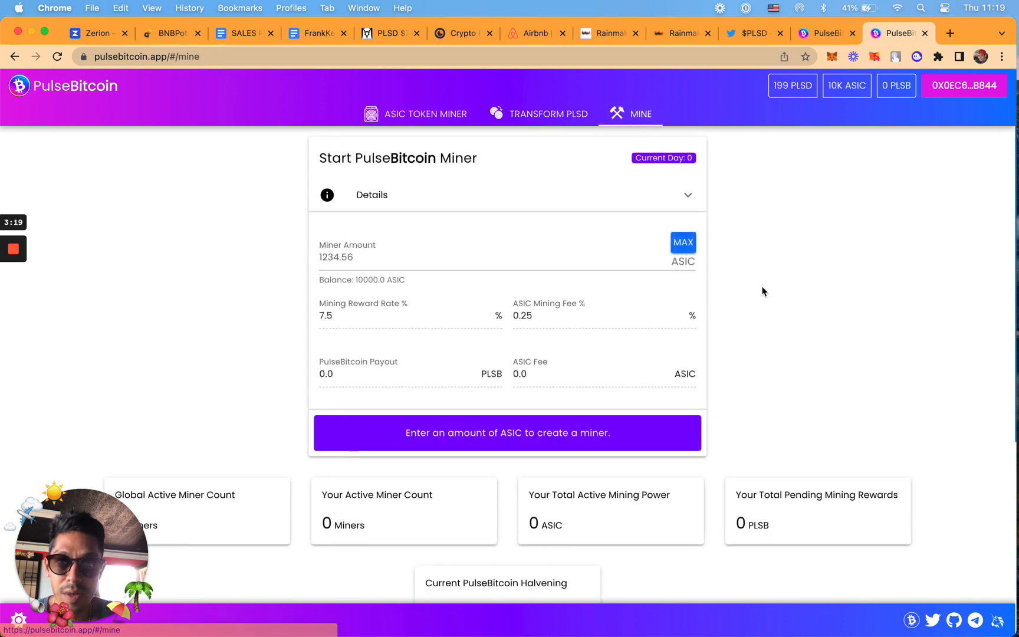
click(683, 242)
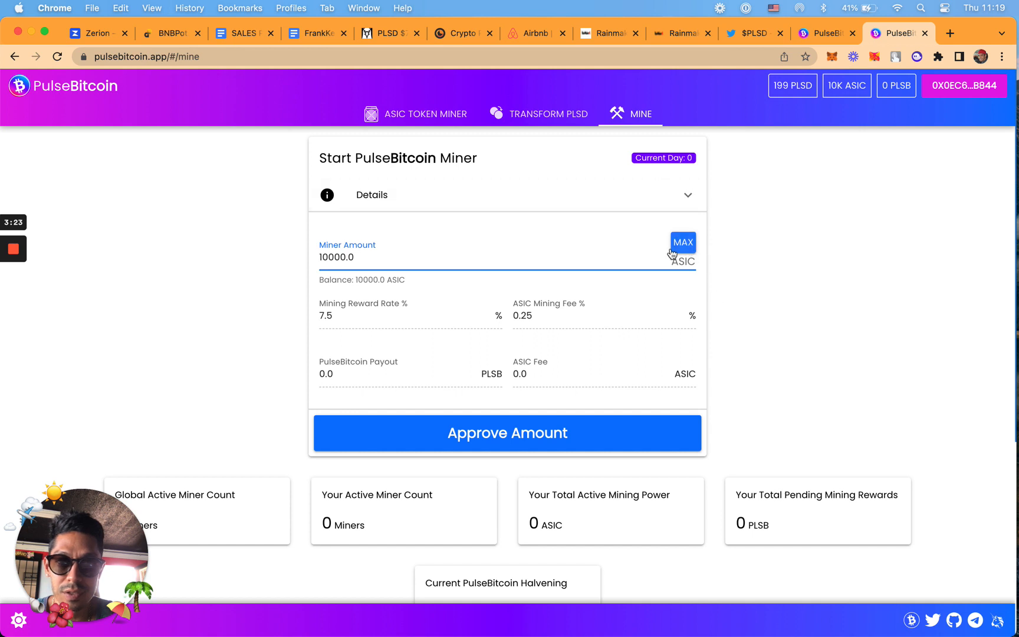
mouse_move(371, 344)
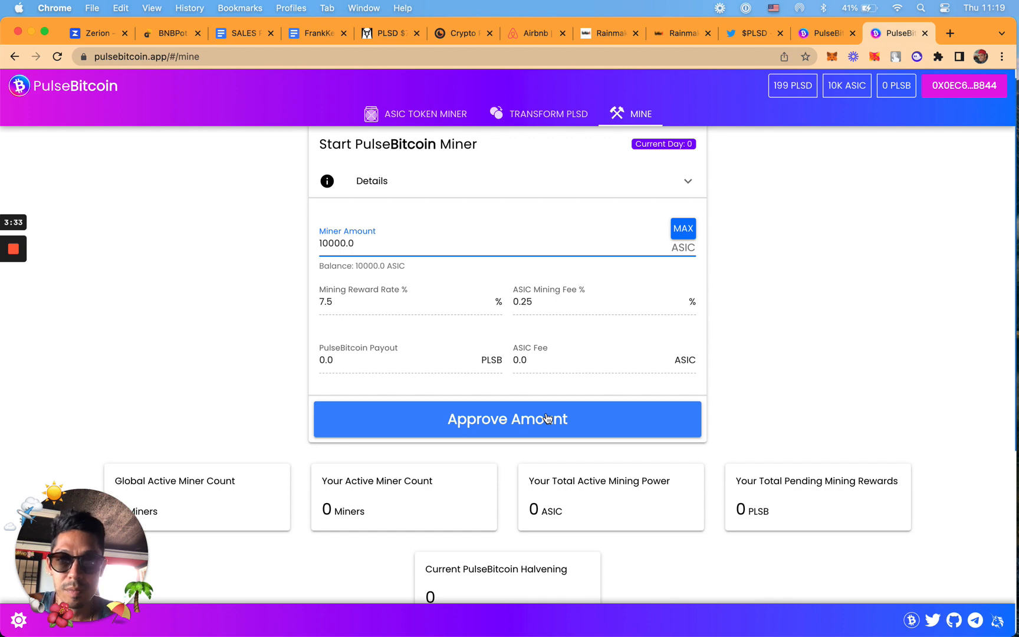
click(506, 418)
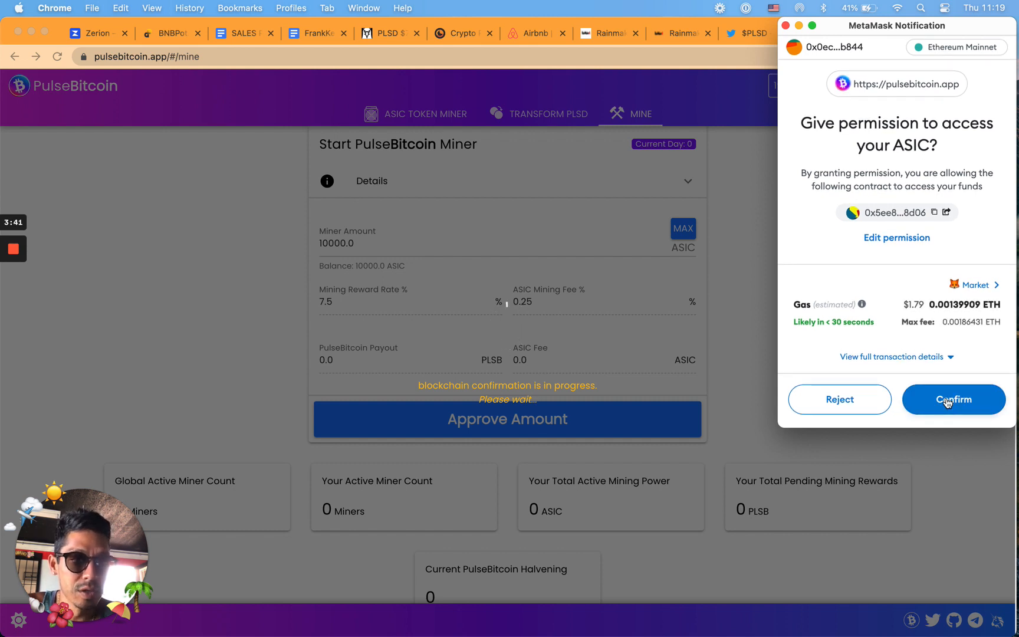
click(952, 399)
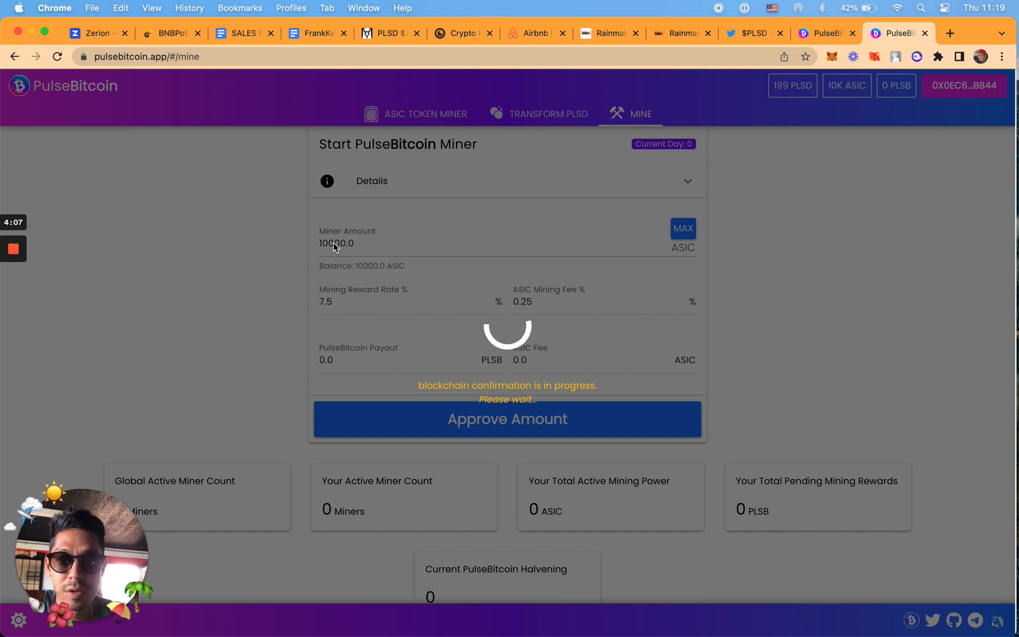
mouse_move(815, 362)
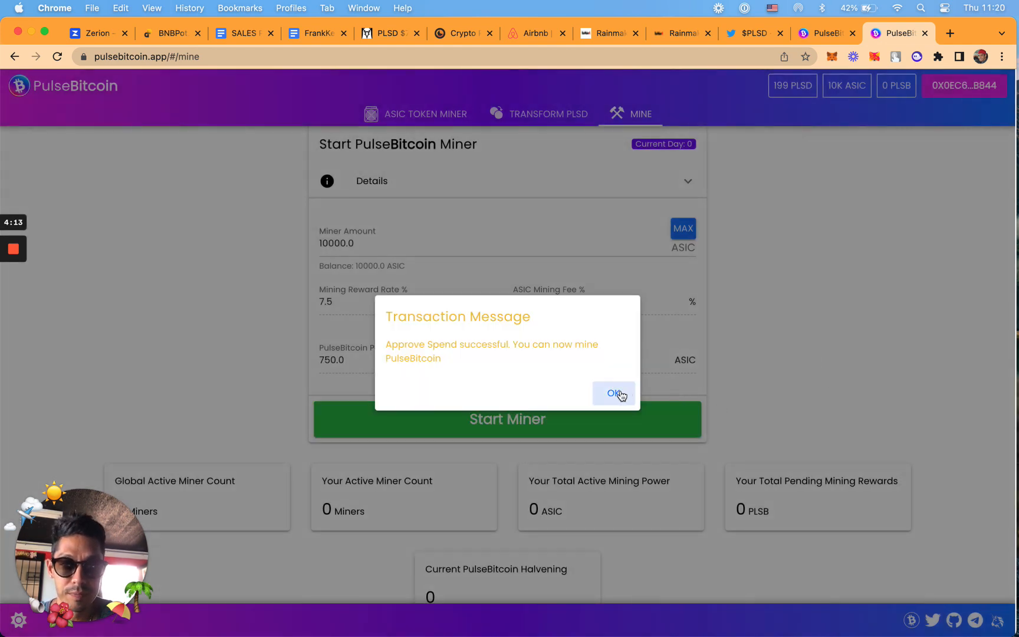
Step: Acknowledge the ASIC approval, review the 750 PLSB payout, and start the 10,000 ASIC miner
click(612, 393)
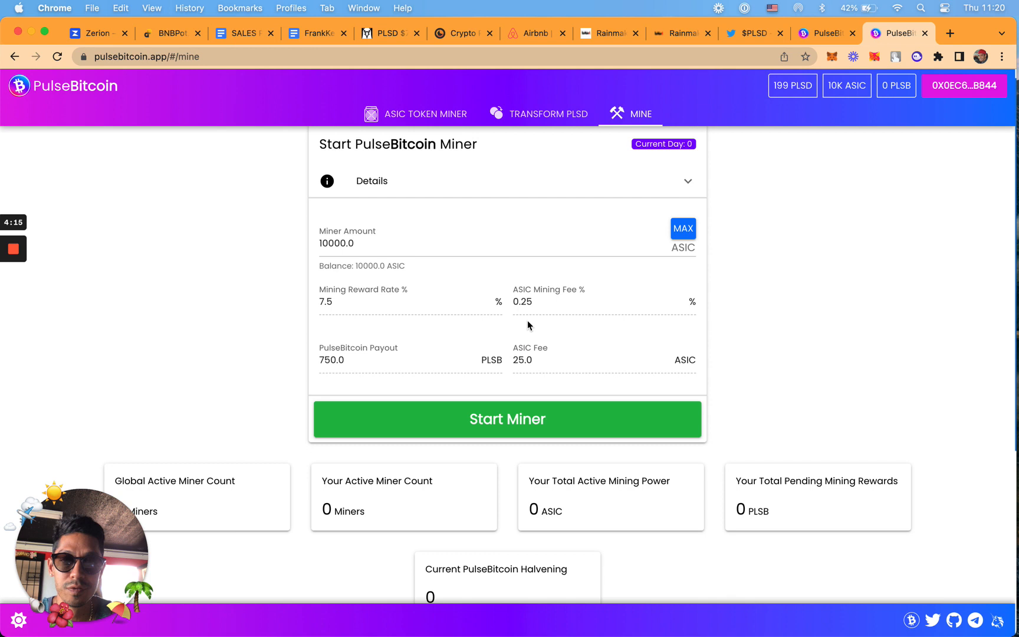
mouse_move(481, 404)
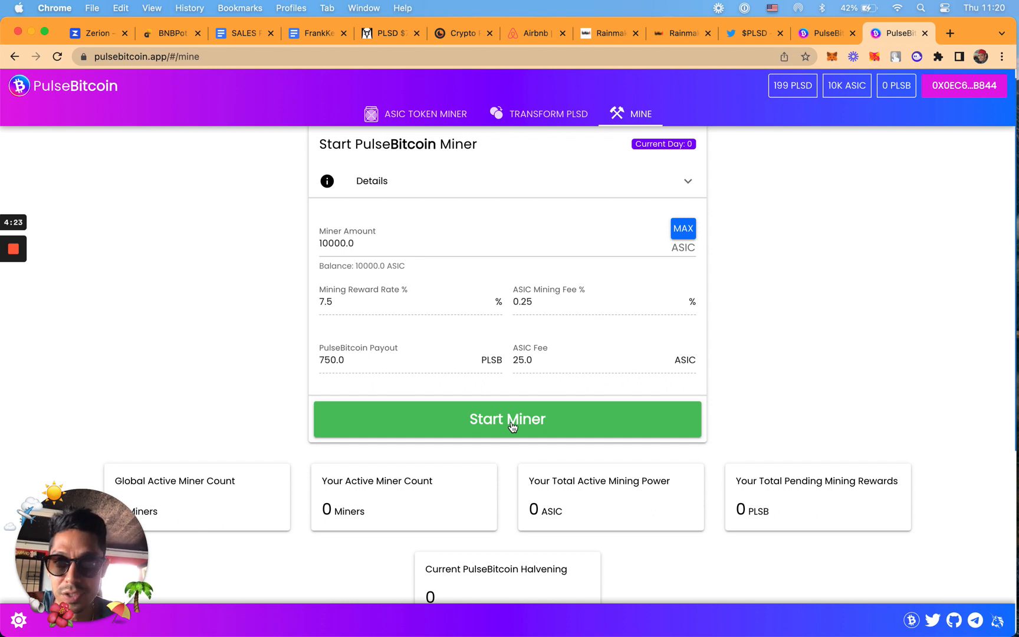
mouse_move(507, 323)
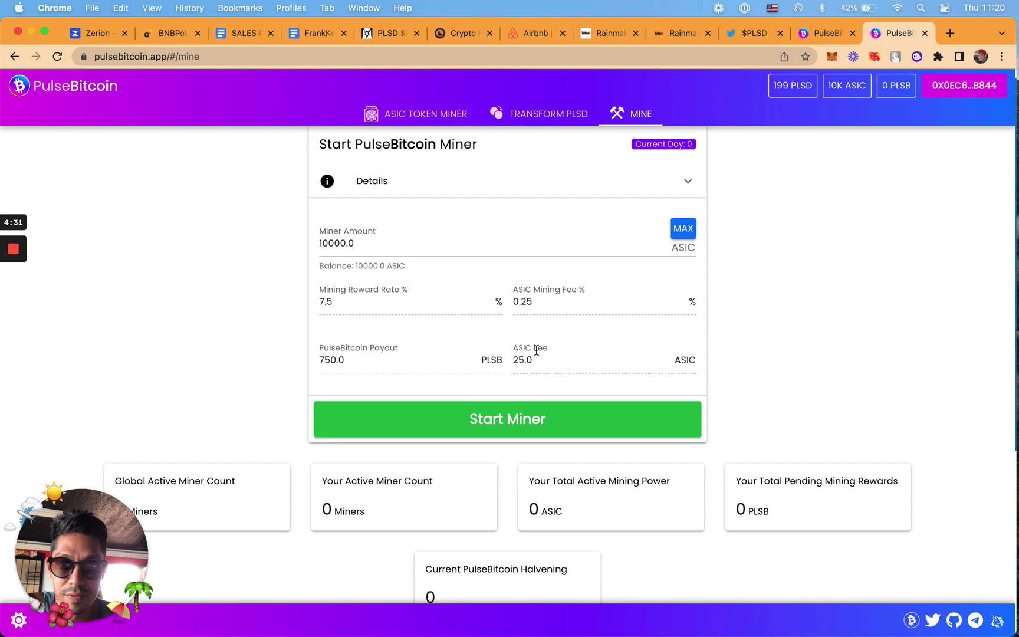
double_click(330, 359)
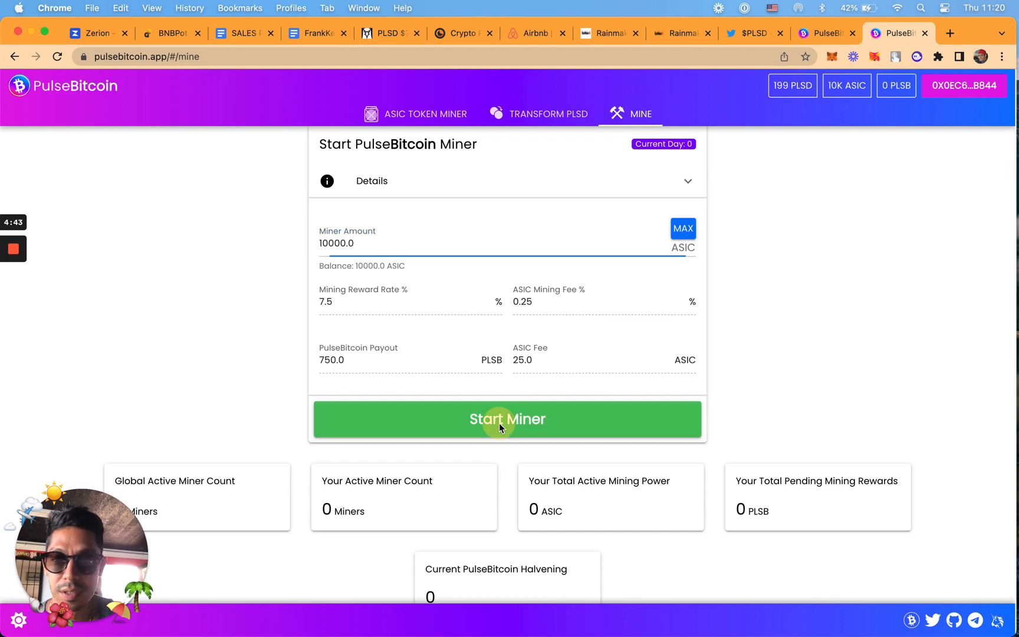
click(507, 419)
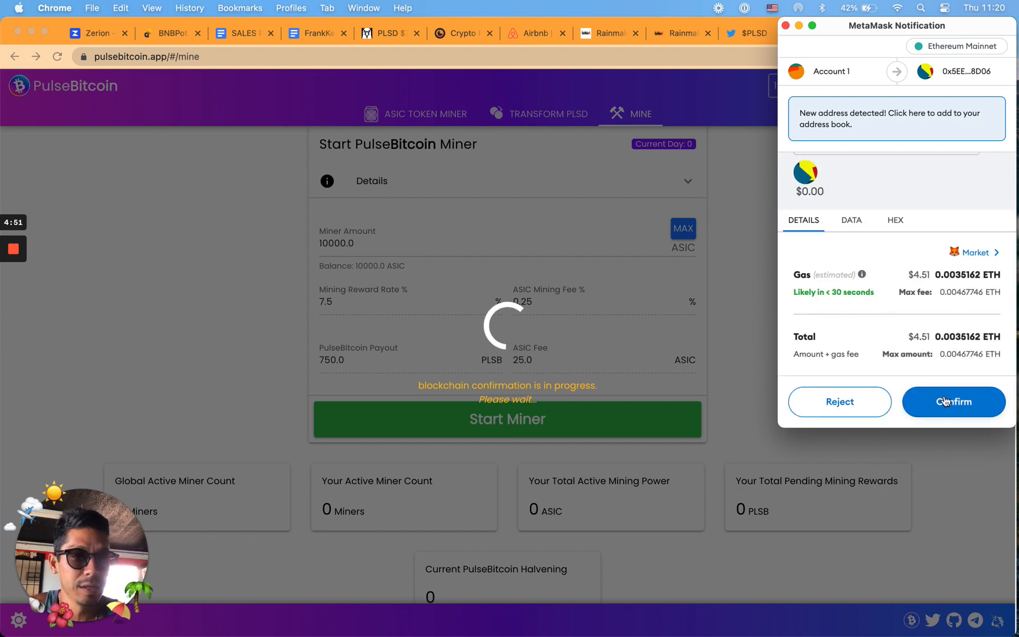
Step: Confirm the miner start transaction in MetaMask so one 10K ASIC miner is active
click(953, 401)
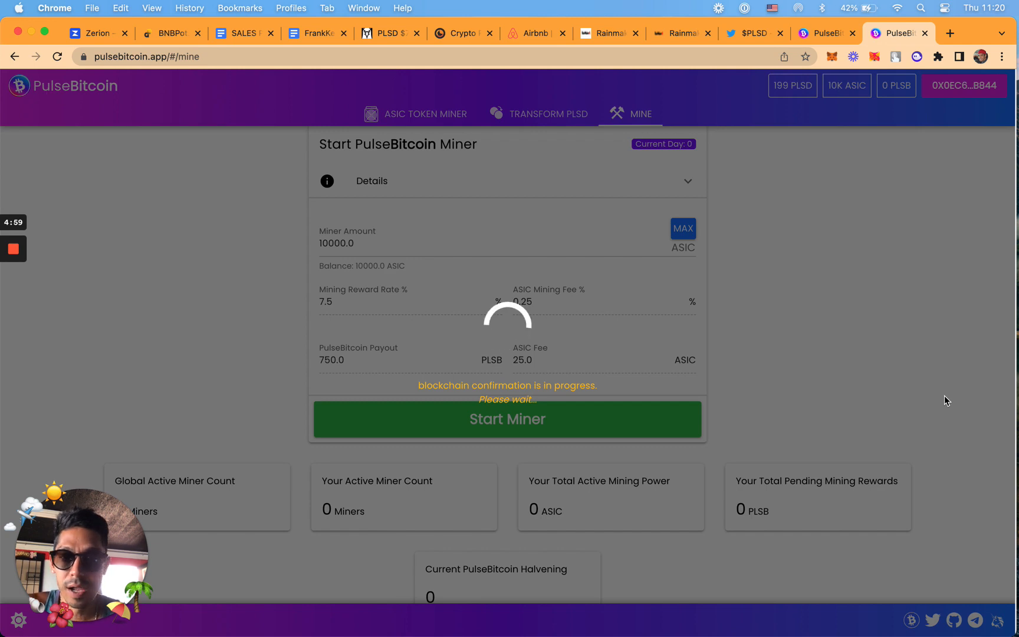
mouse_move(802, 92)
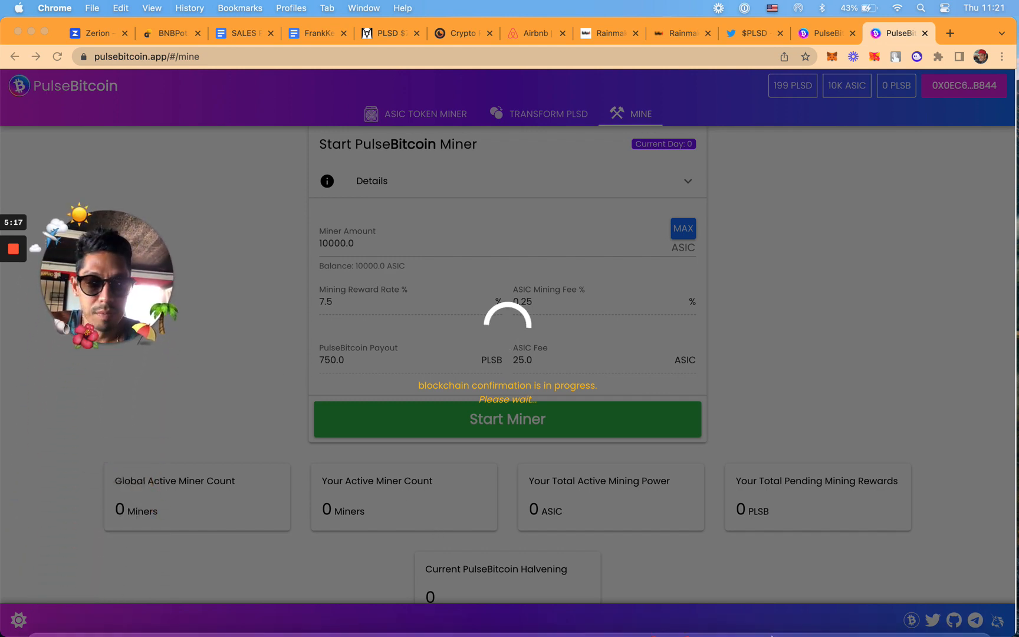
click(506, 418)
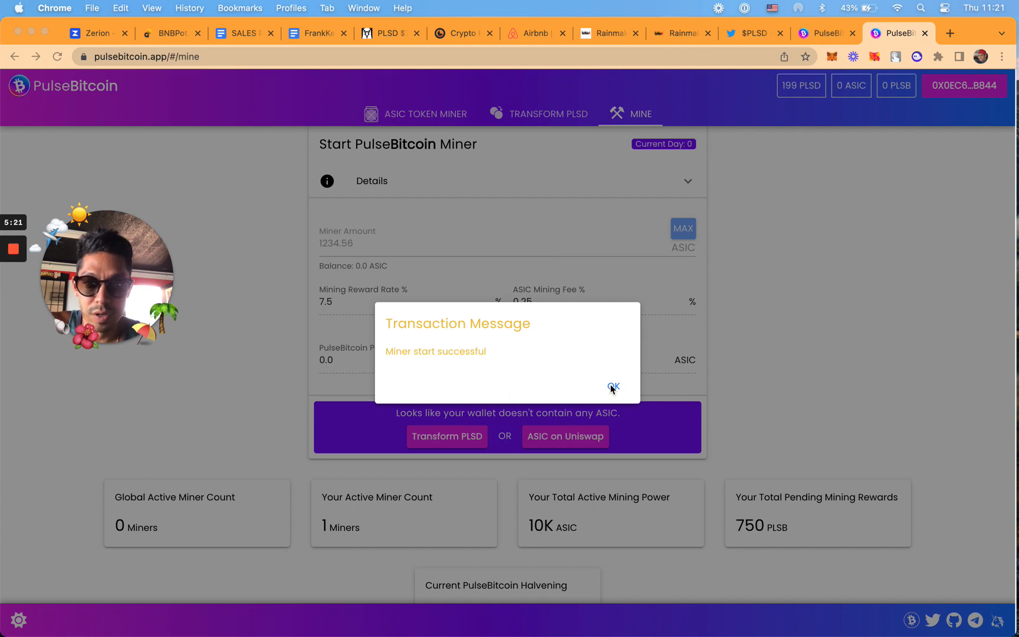
mouse_move(664, 397)
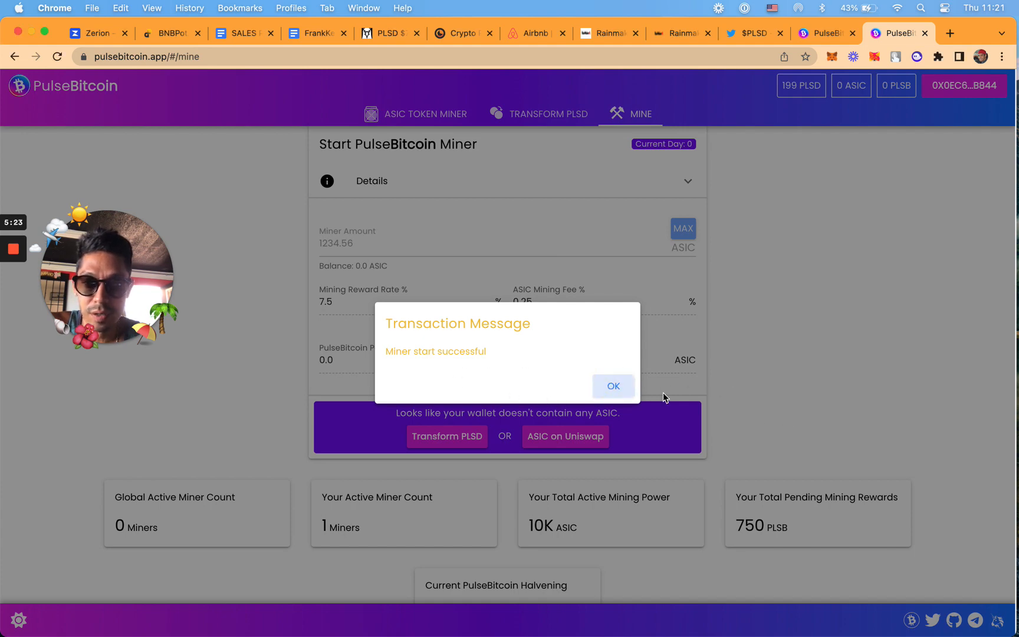
Step: Dismiss the success message and inspect miner 822's row: 10,000 ASIC, 30 days, 750 PLSB
click(612, 385)
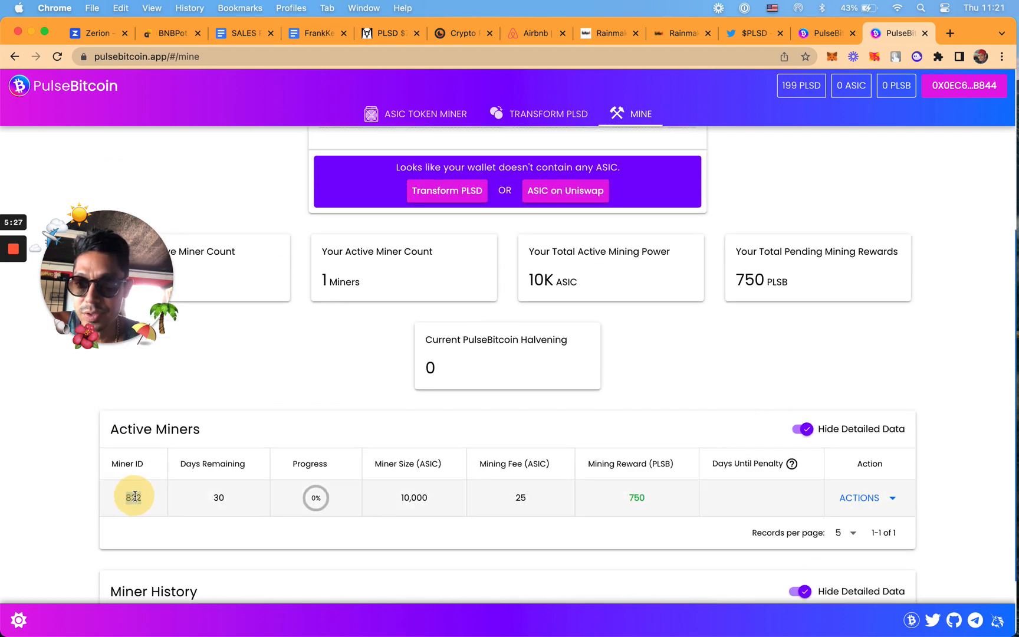
double_click(132, 498)
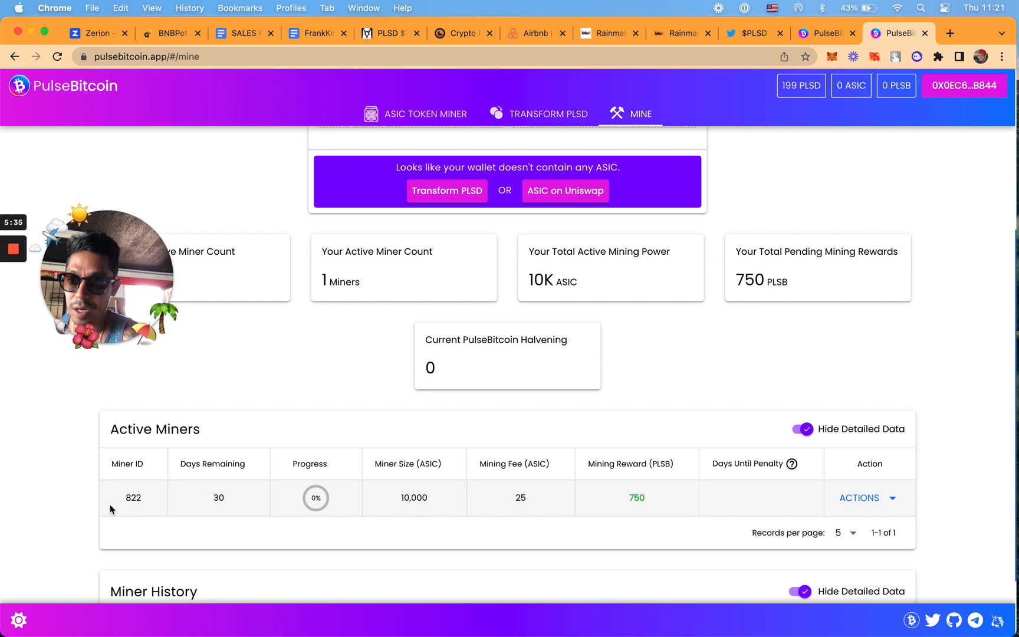
mouse_move(569, 506)
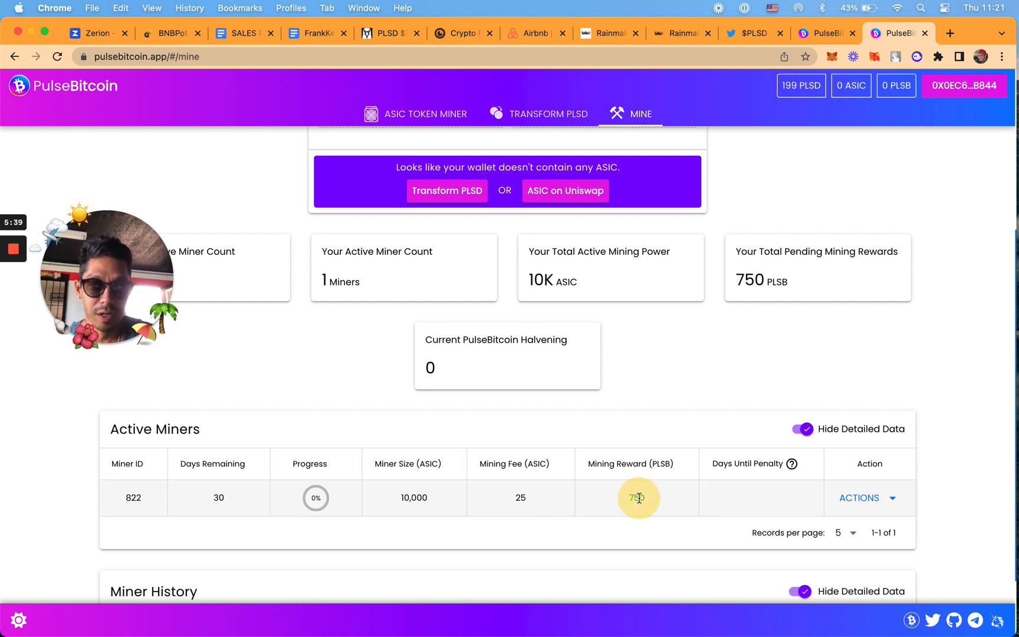
mouse_move(669, 500)
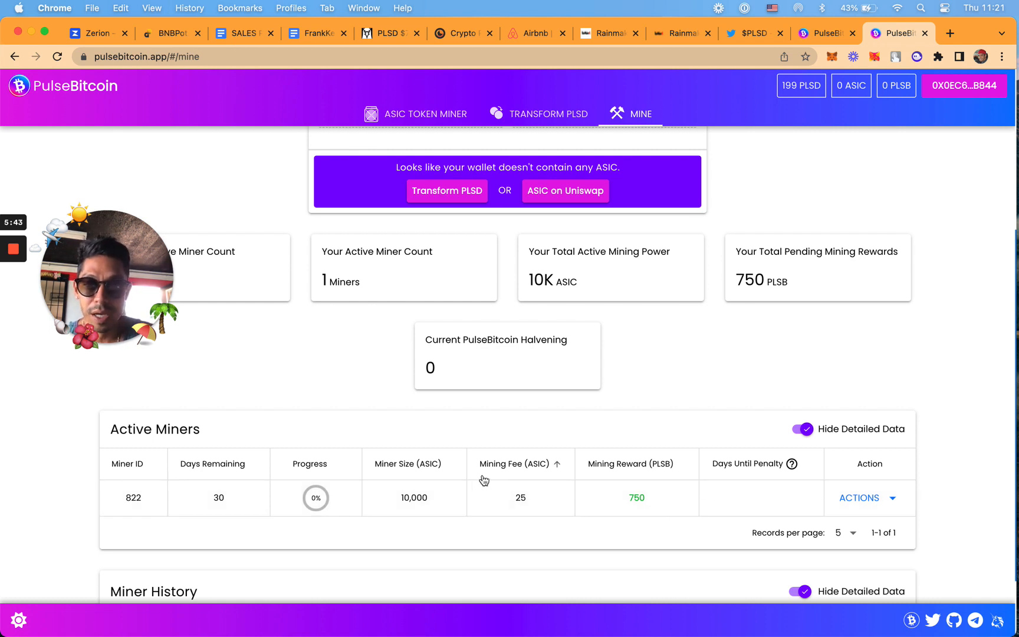
double_click(413, 498)
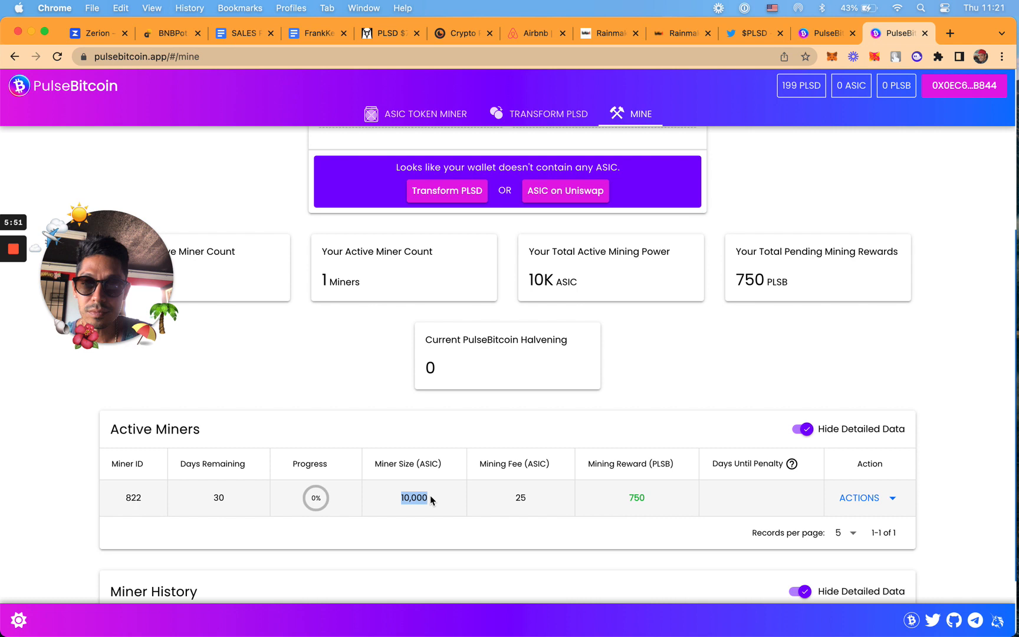
mouse_move(369, 501)
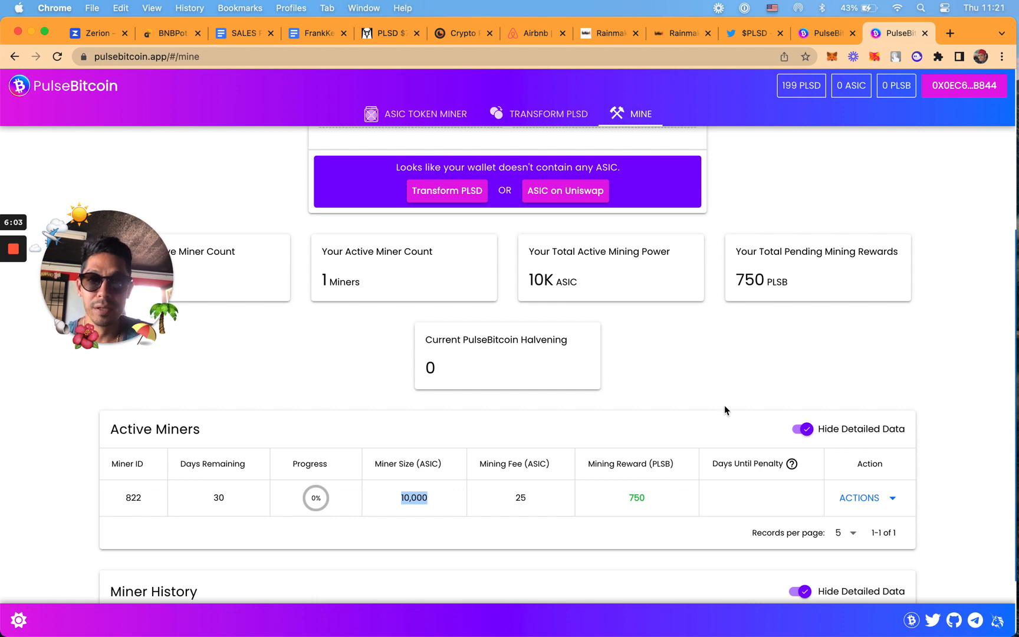
scroll(up, 3)
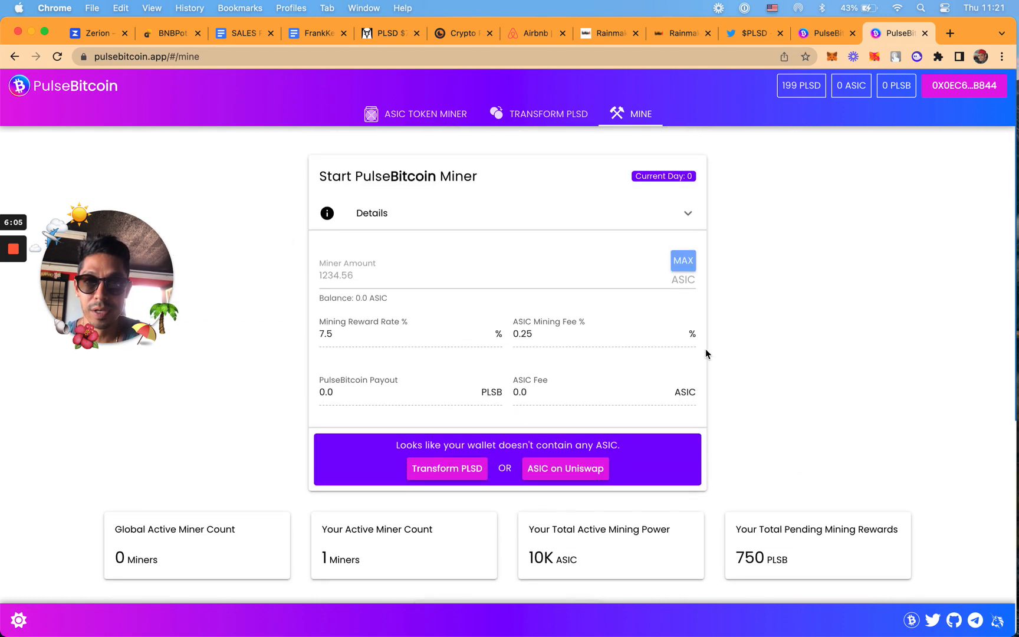
scroll(down, 3)
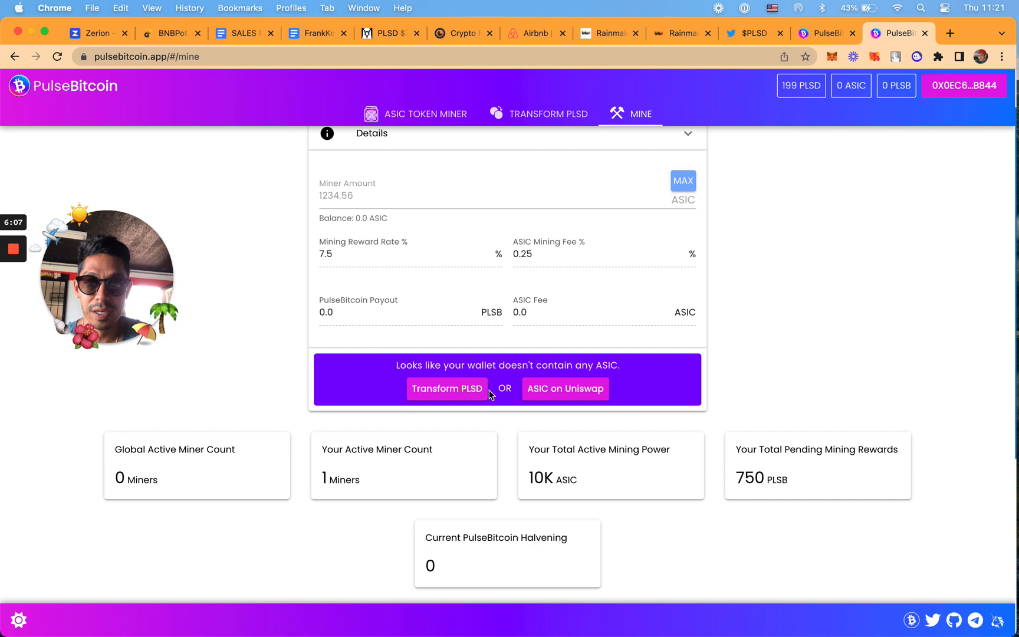
scroll(down, 3)
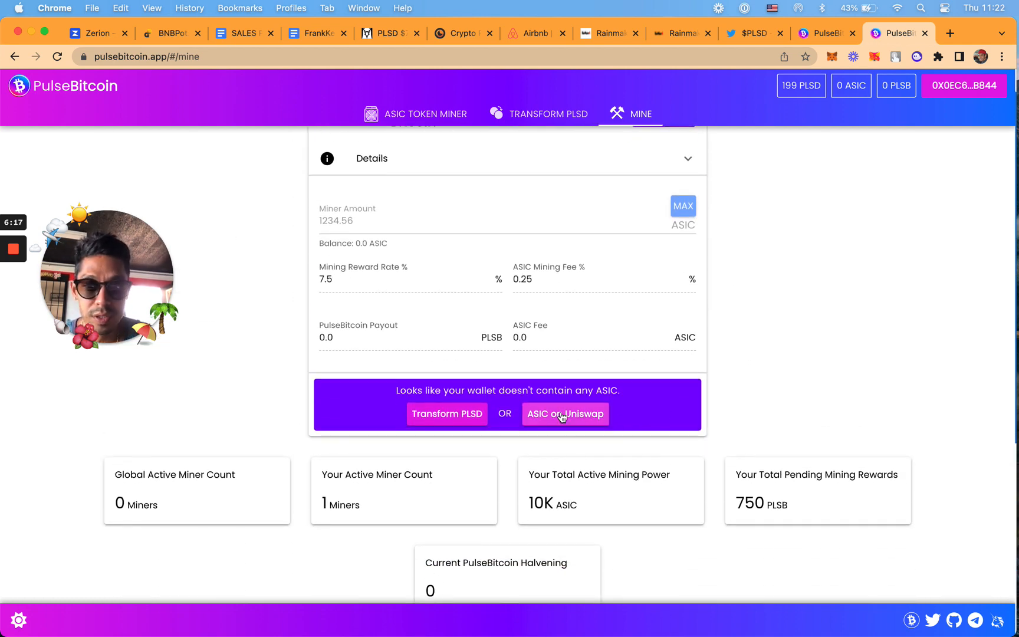
mouse_move(565, 414)
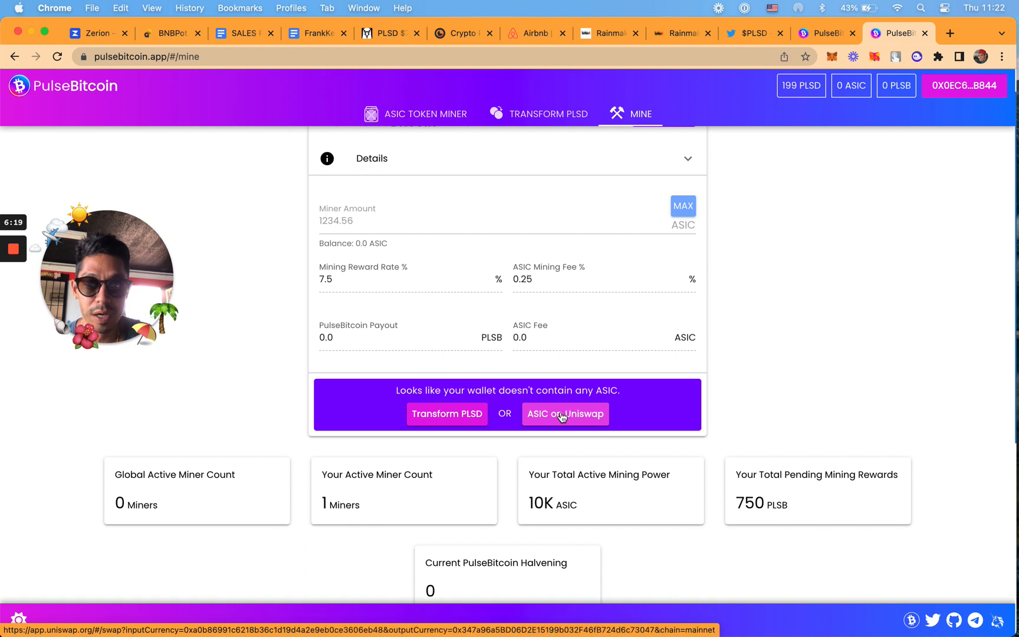
Step: Launch the ASIC swap on Uniswap and glance back at the PulseBitcoin mining page
click(563, 412)
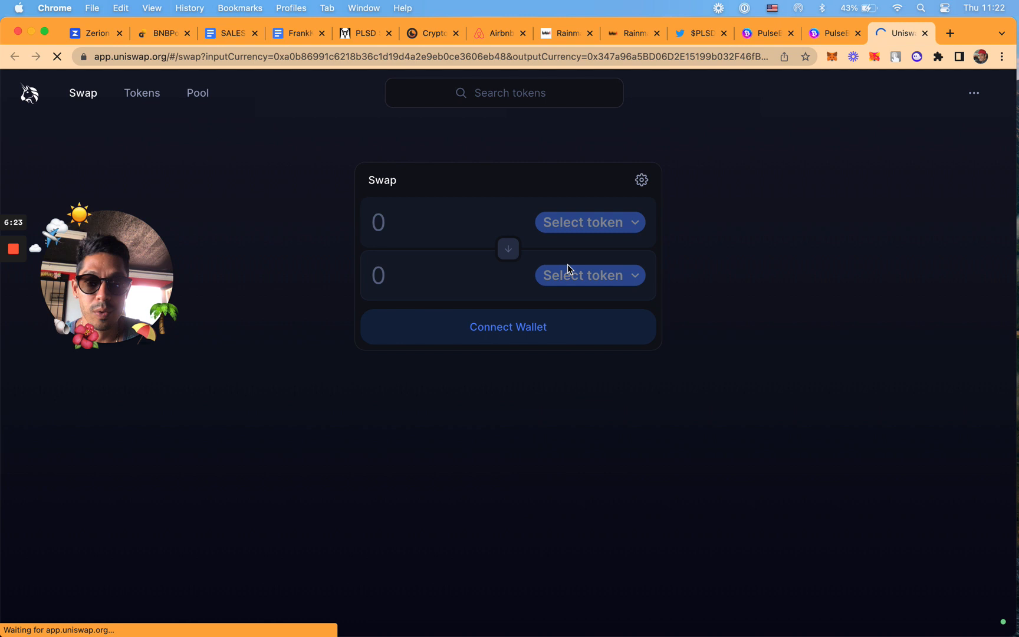
click(825, 33)
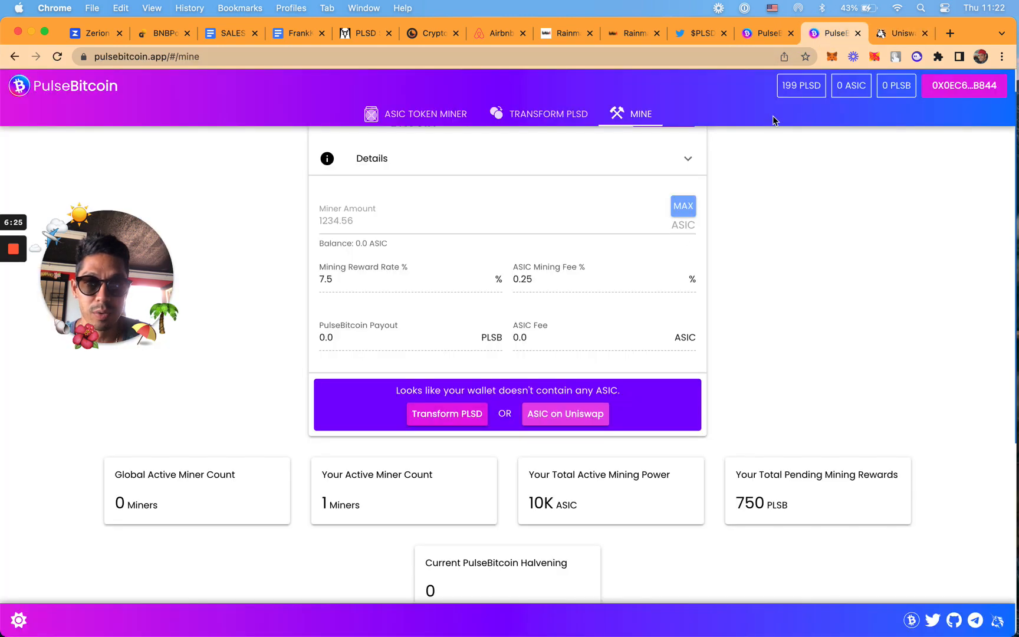
scroll(up, 3)
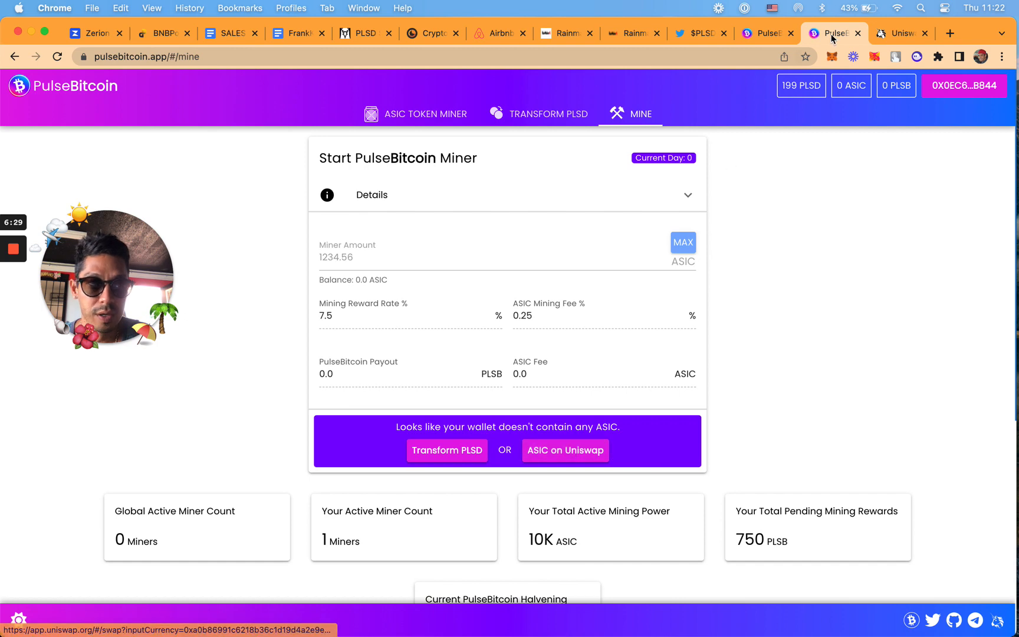
Step: Accept Uniswap's unverified ASIC token warning, then return to the PulseBitcoin page
click(899, 33)
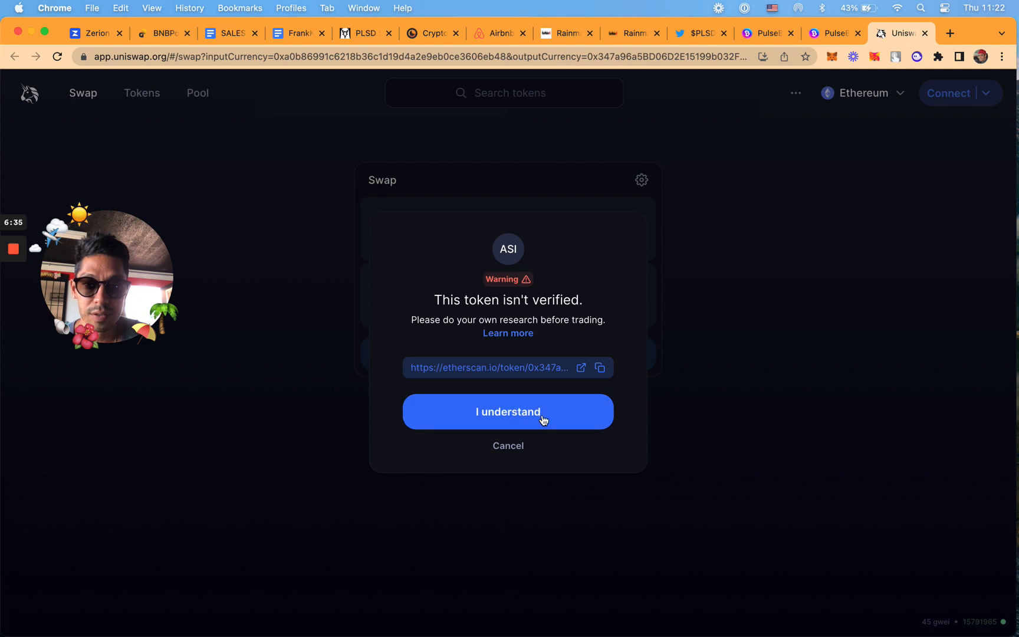
click(507, 412)
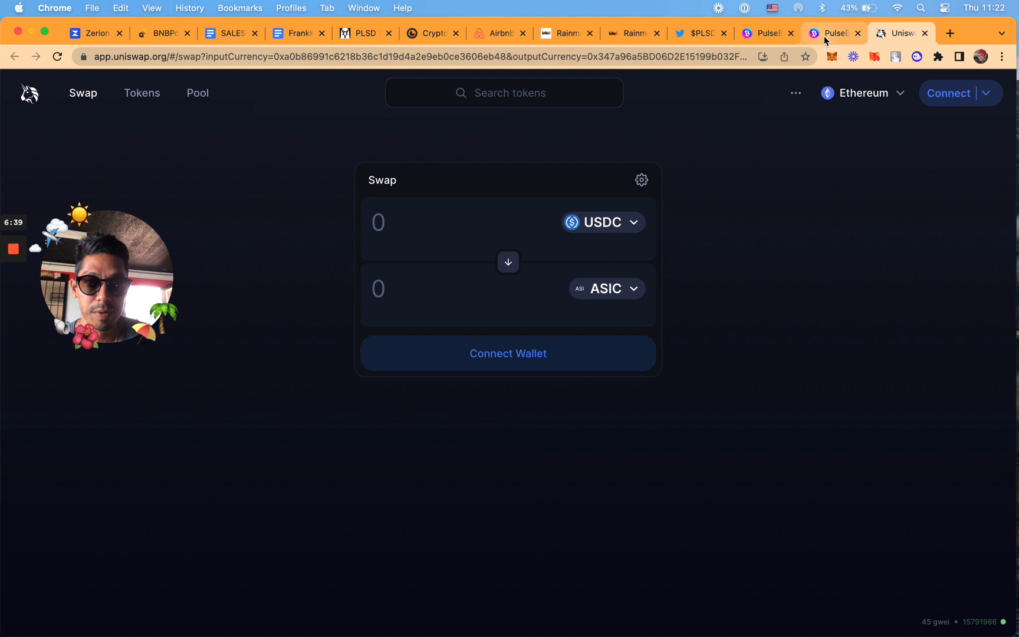
click(825, 33)
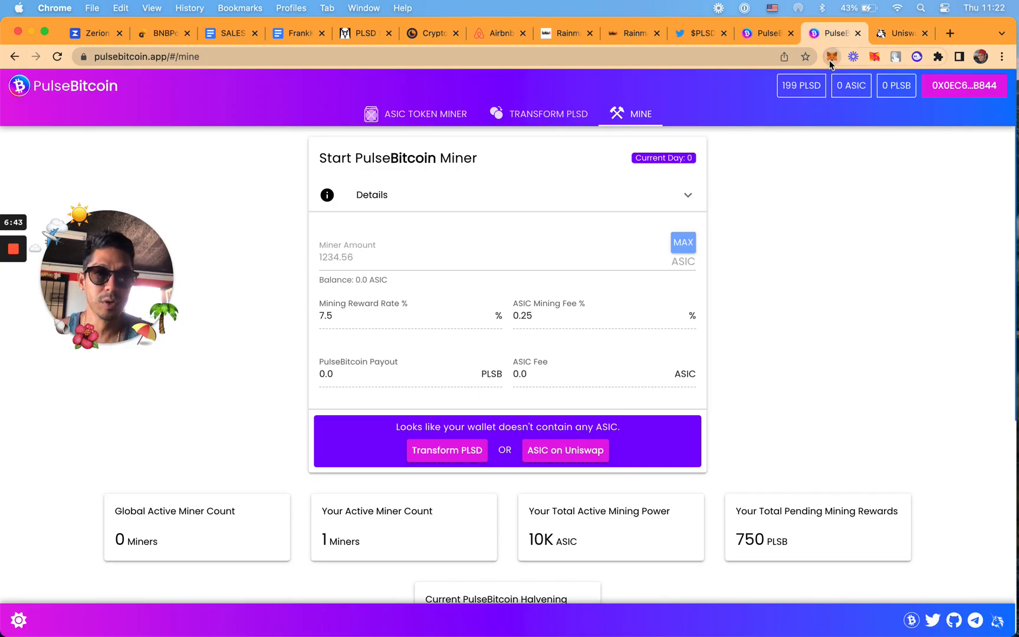
Step: In MetaMask, begin a custom token import with the ASIC contract address and symbol ASIC
click(832, 57)
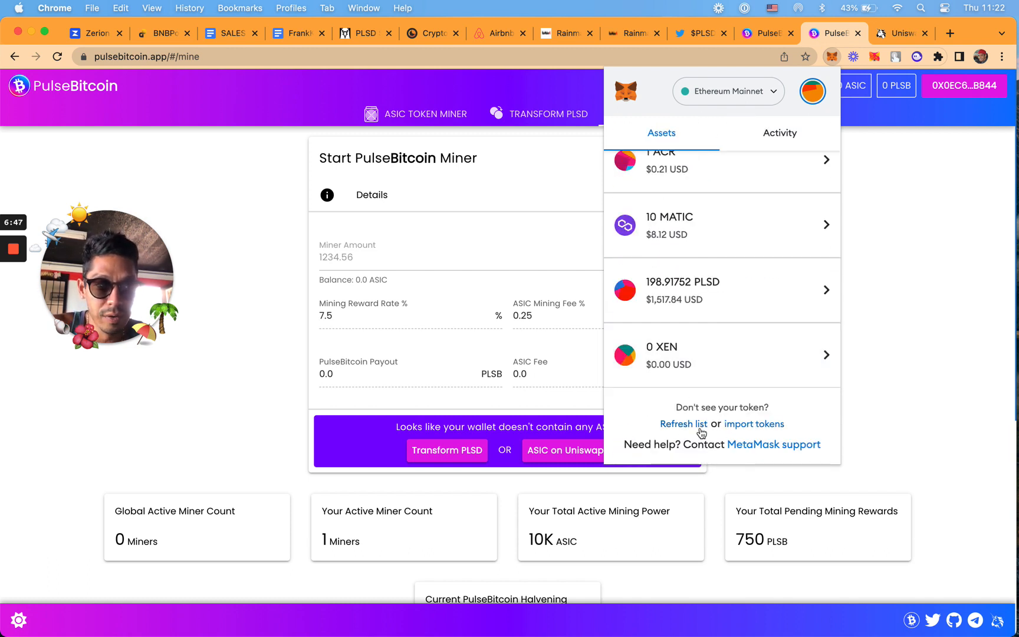
click(754, 423)
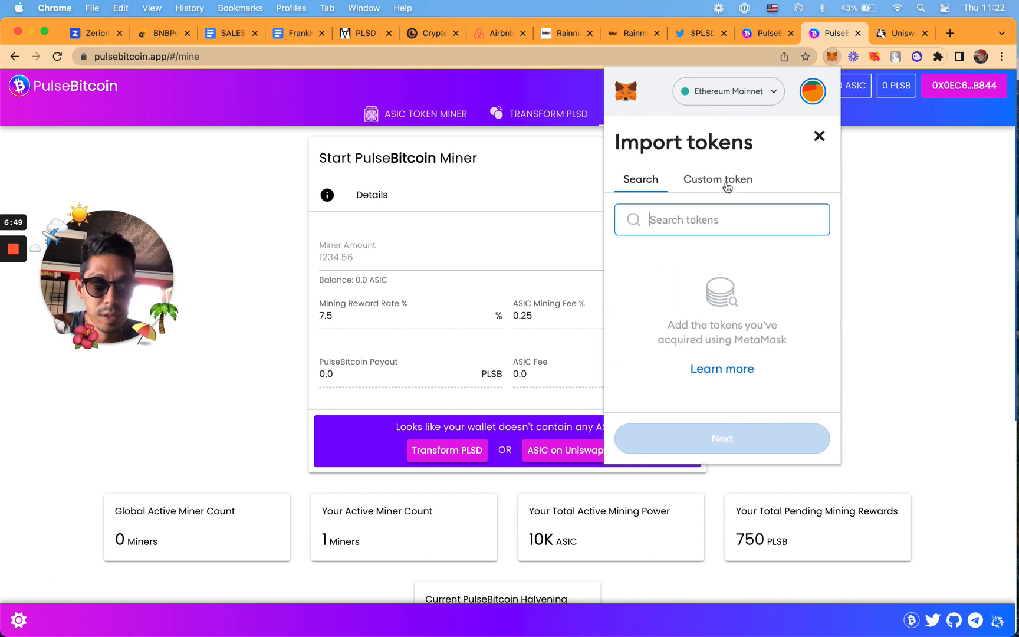
click(717, 179)
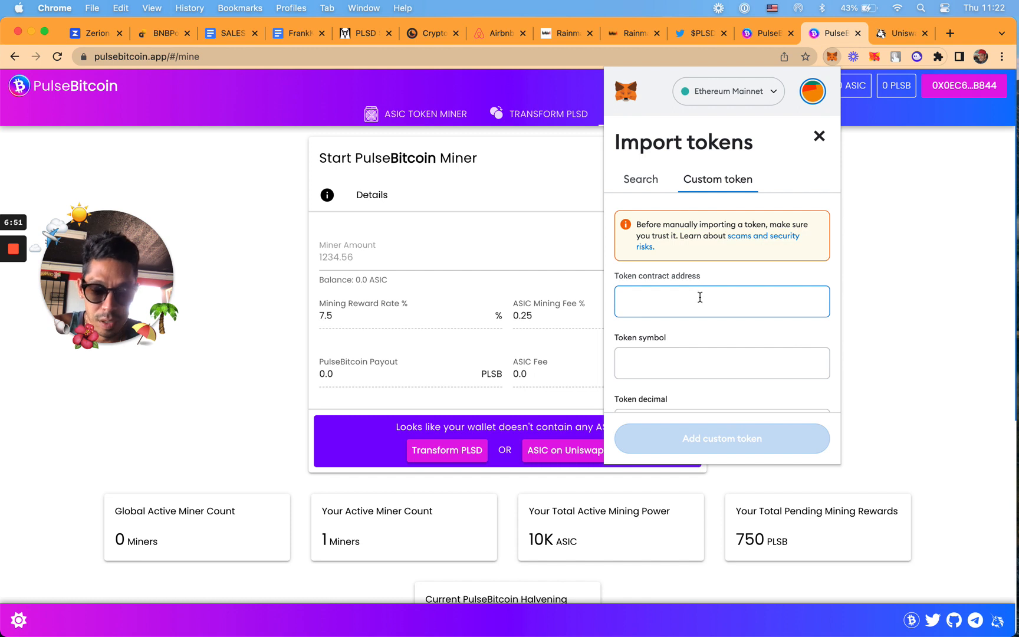
text(https://etherscan.io/token/0x347a96a5)
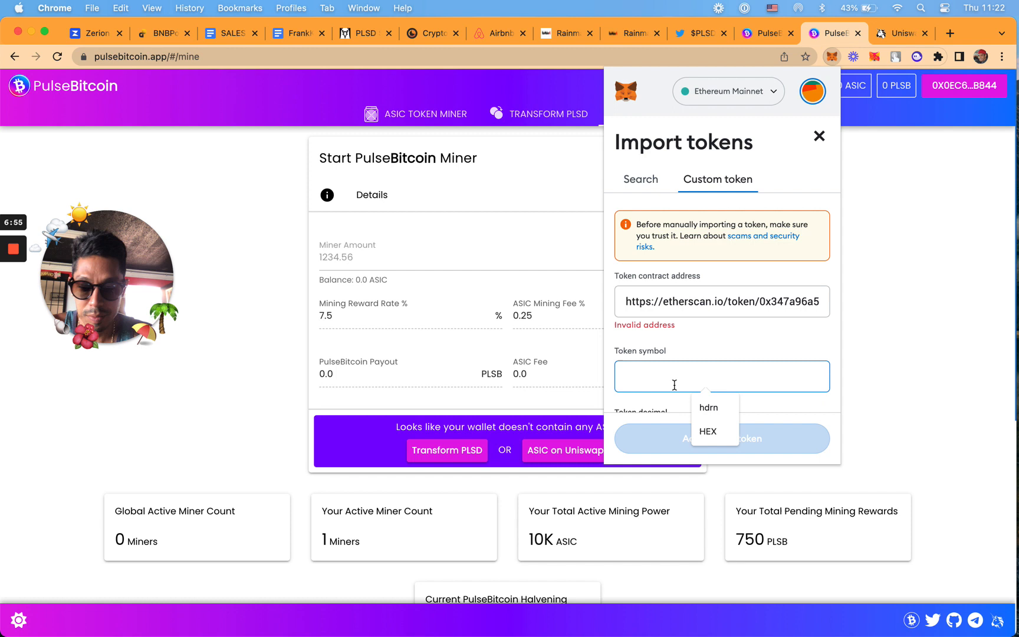
text(ASIC)
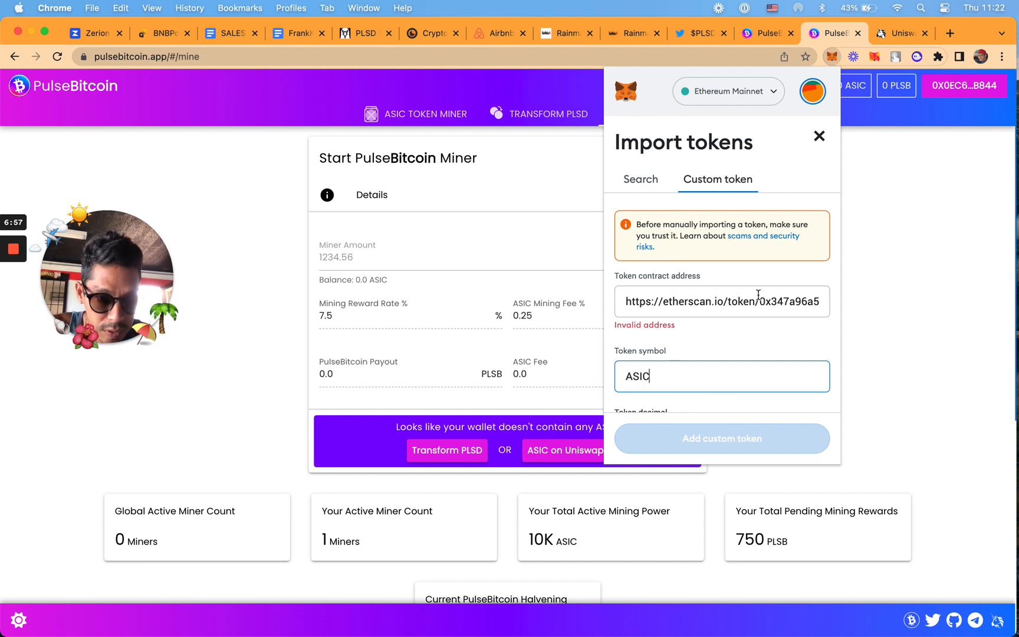
Step: Correct the contract address, add ASIC as a custom token showing 0 ASIC, and return to the account overview
click(721, 300)
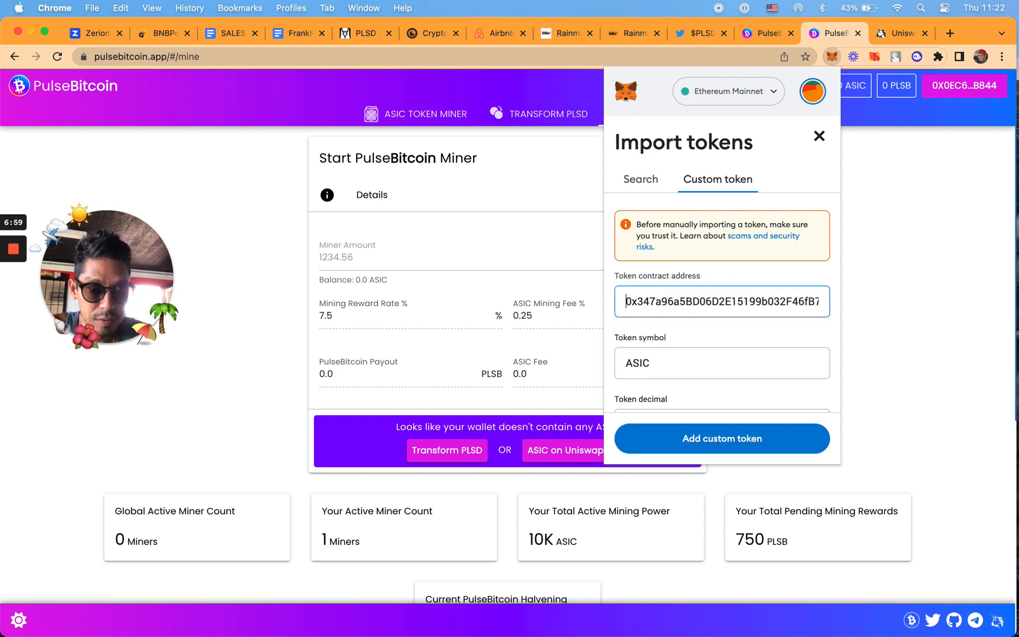
scroll(down, 3)
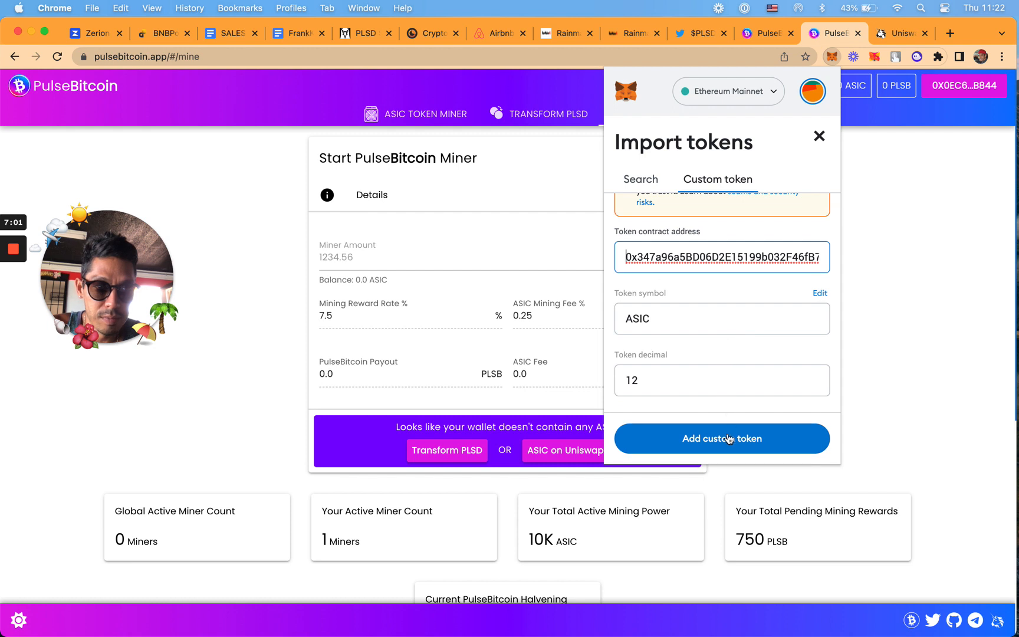
click(722, 438)
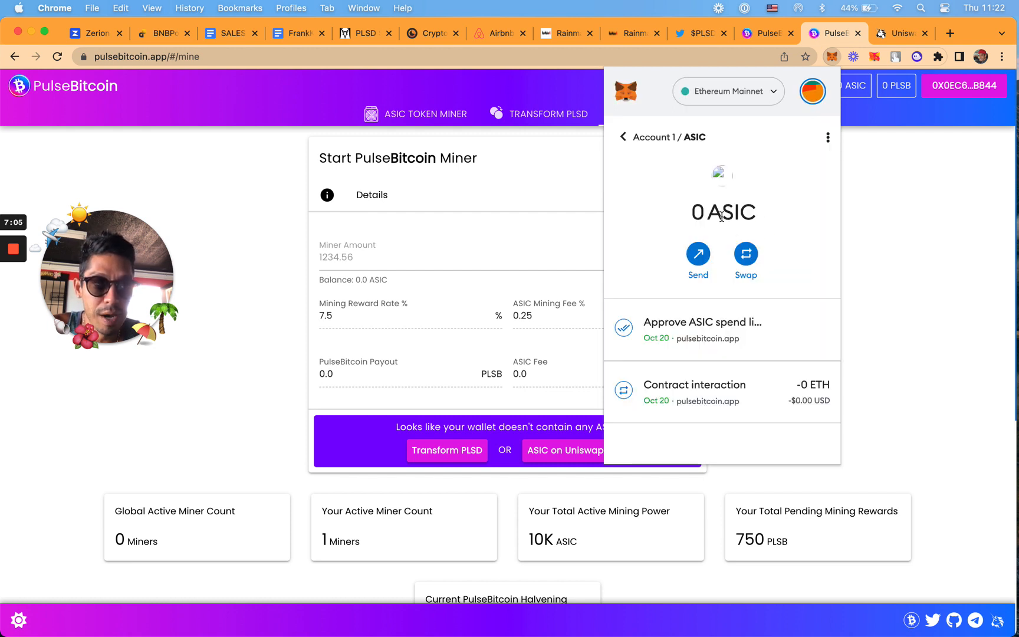
mouse_move(743, 199)
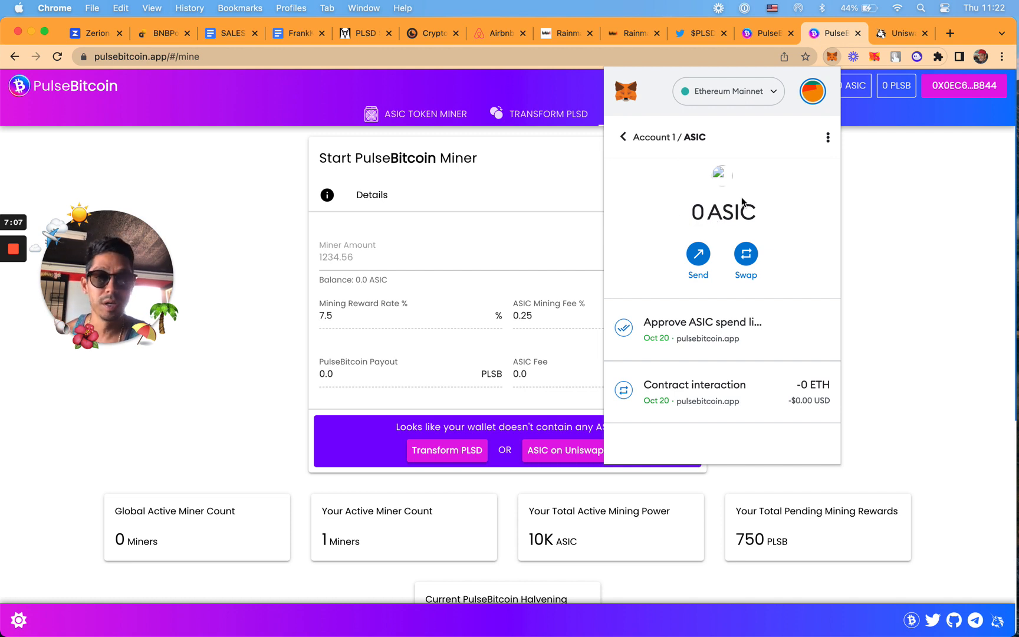
mouse_move(628, 137)
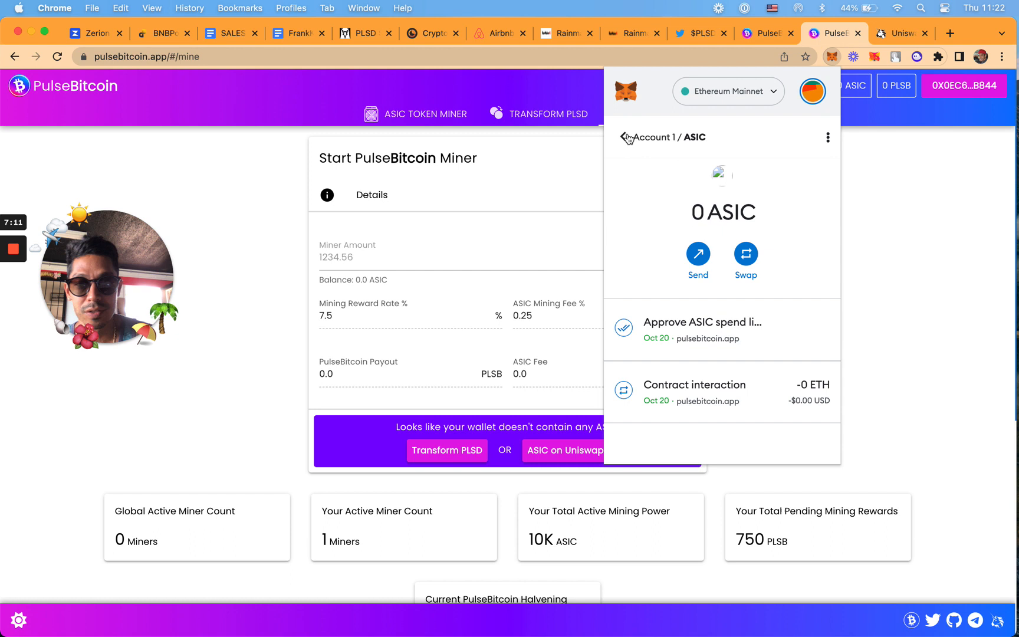
click(623, 136)
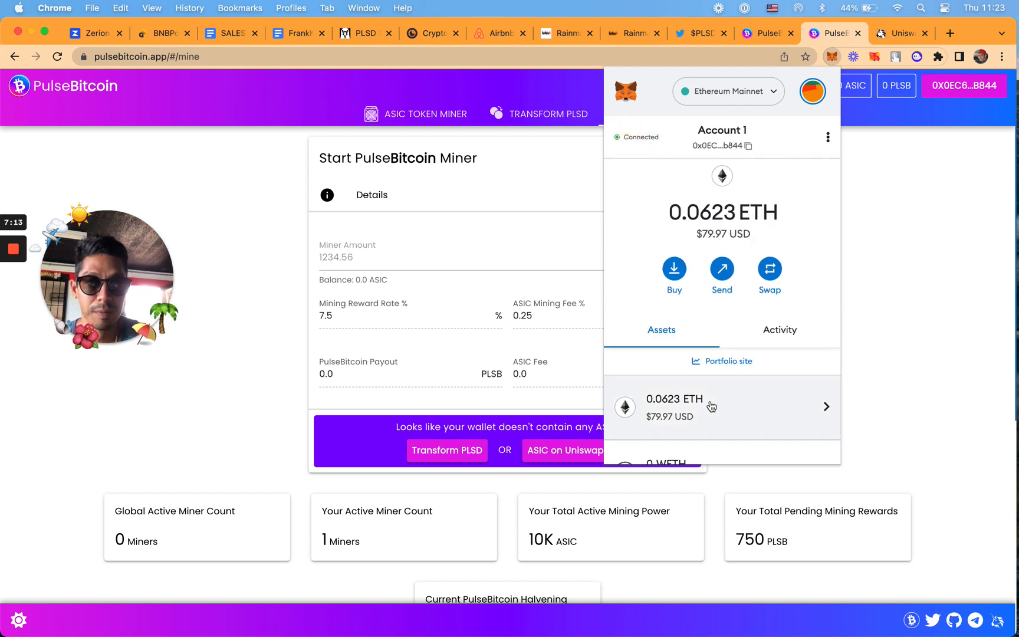
Step: Scroll the mining page down to the Active Miners table listing miner 822
scroll(down, 3)
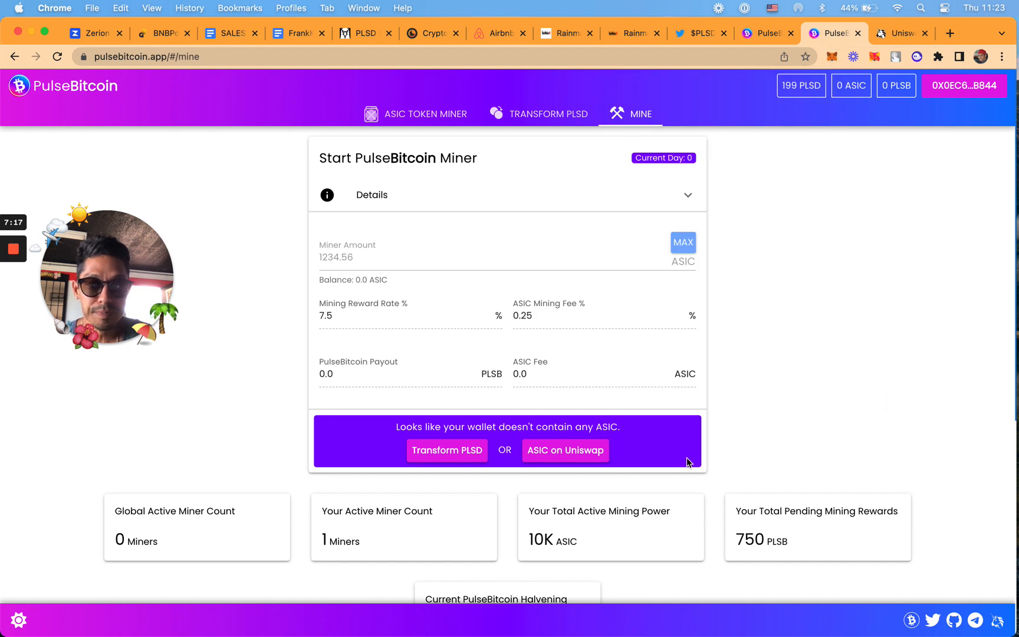
scroll(down, 3)
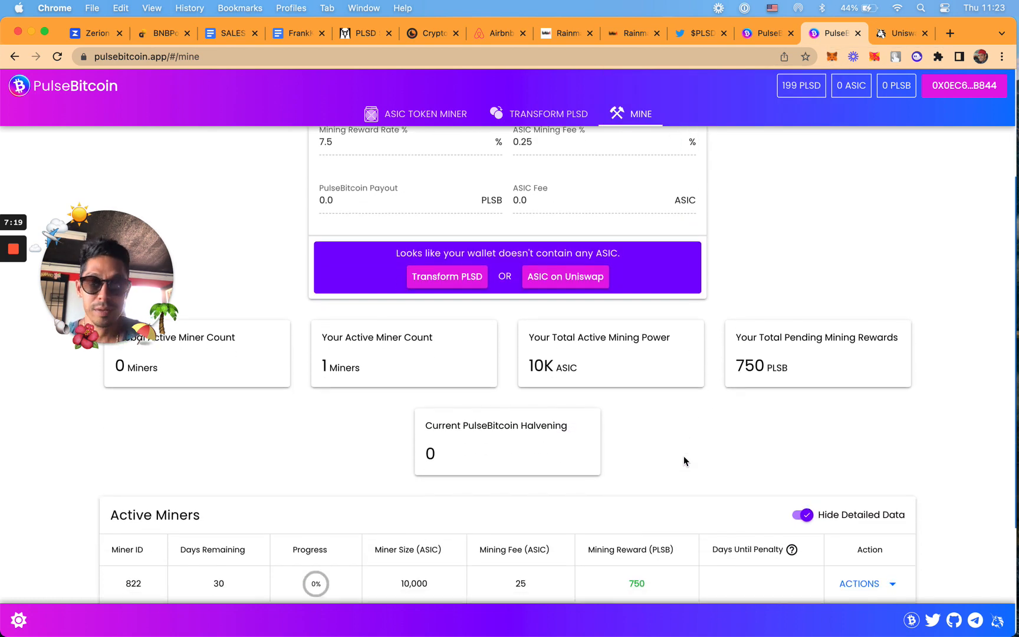
scroll(down, 3)
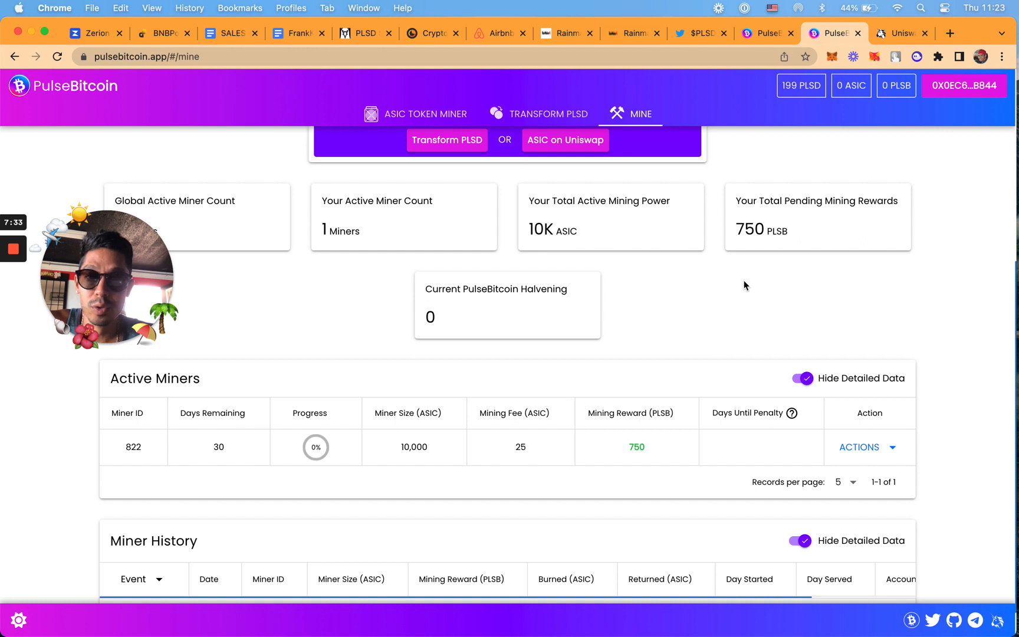
mouse_move(830, 310)
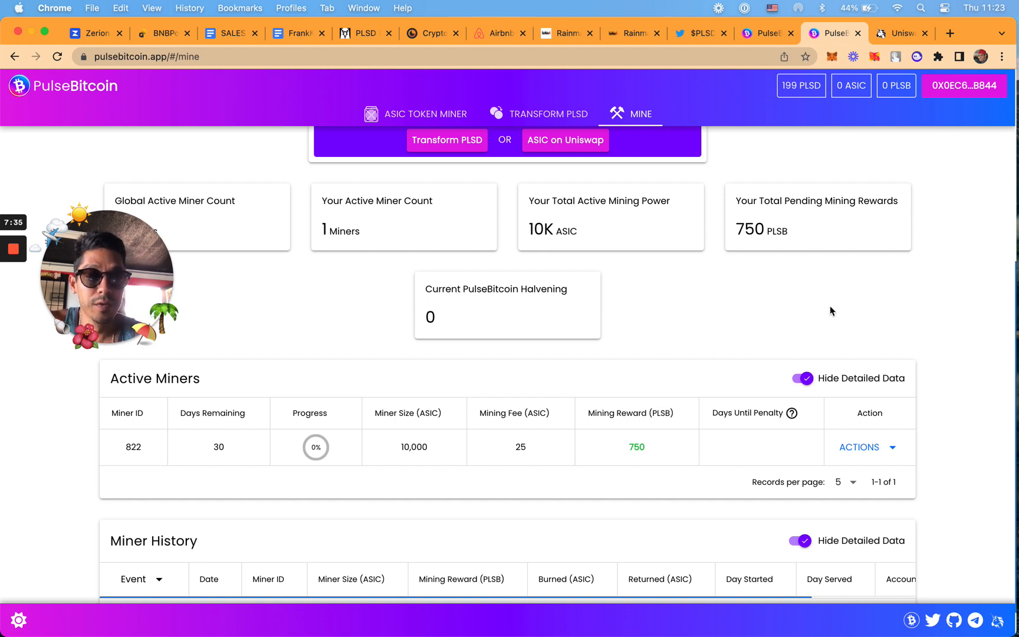